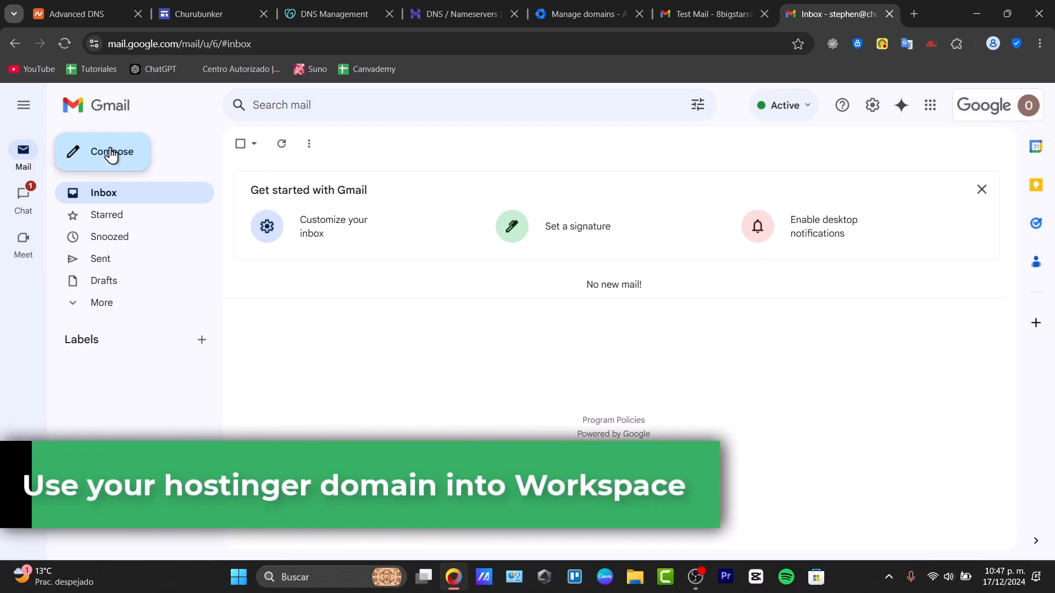
# Step: Compose a TEST2 email, review the received Test Mail, then bring up the Hostinger dashboard
pyautogui.click(103, 151)
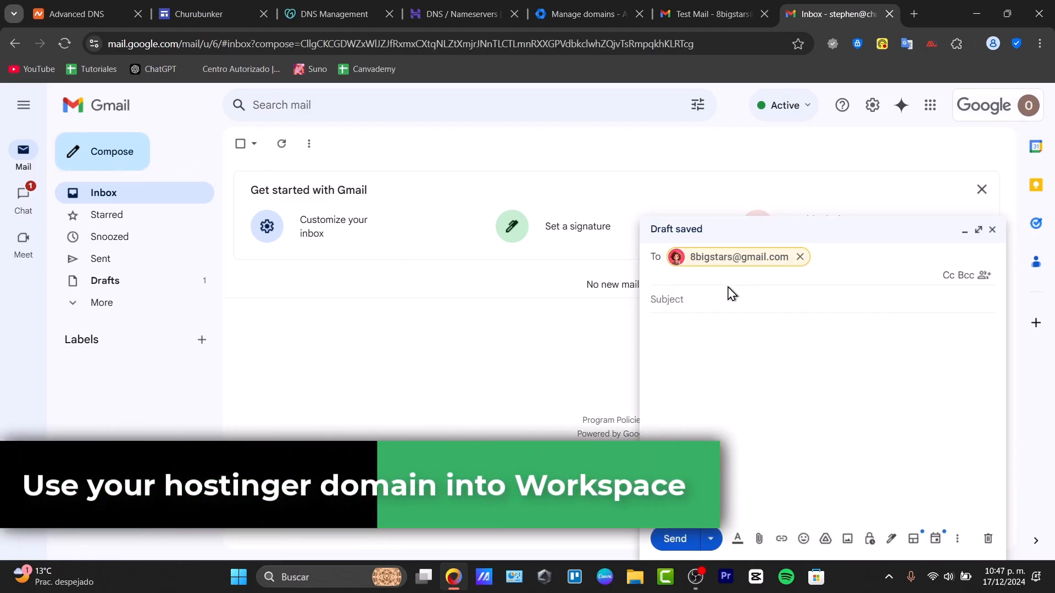
pyautogui.write('TEST2')
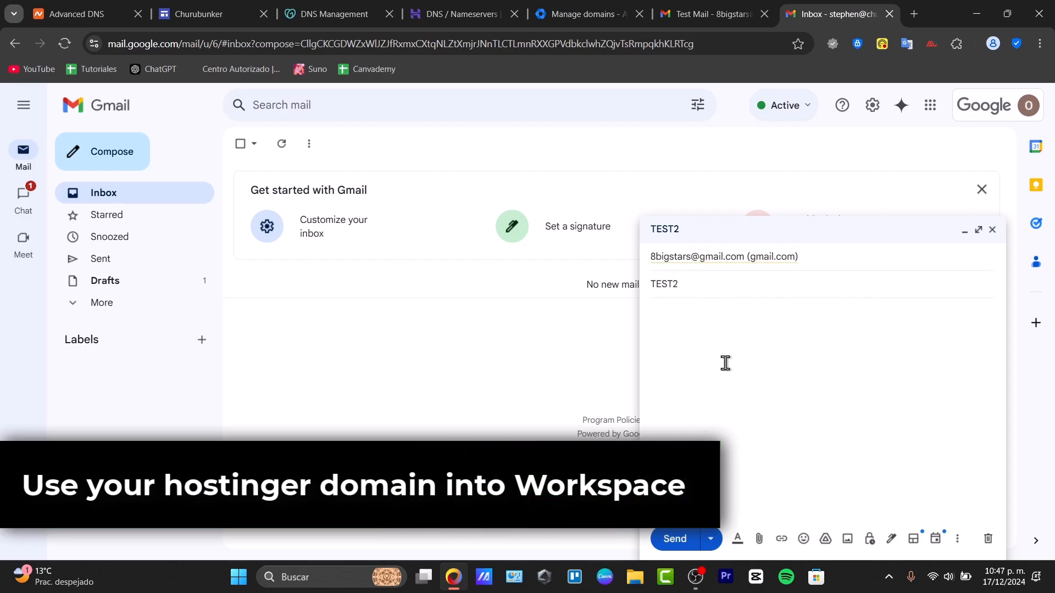
pyautogui.click(702, 13)
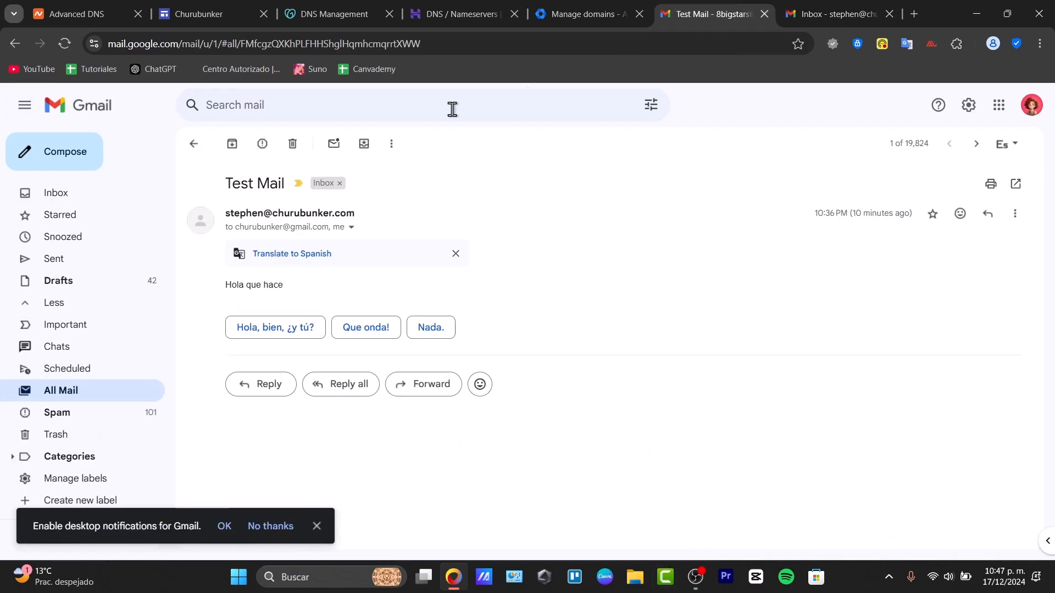
pyautogui.click(194, 144)
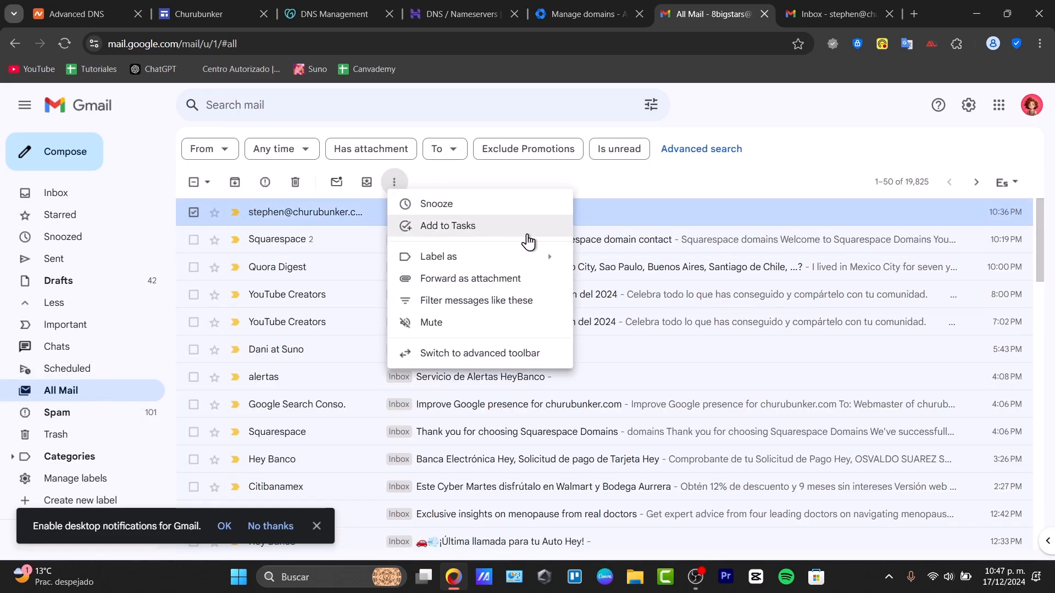
pyautogui.click(57, 193)
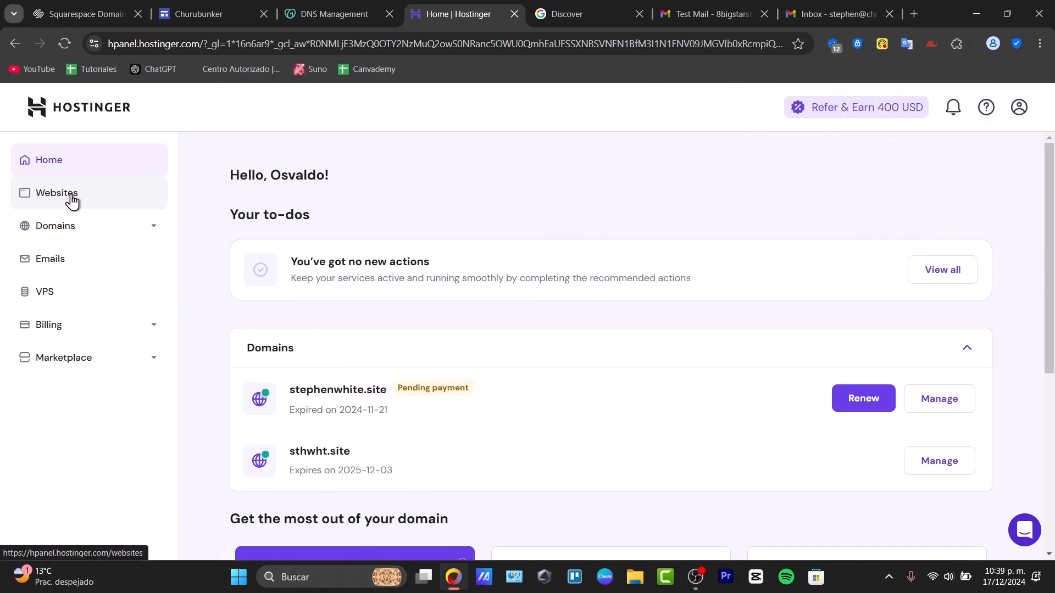
# Step: Search Hostinger's domain checker for 'churubunker' and browse the priced alternatives
pyautogui.click(55, 225)
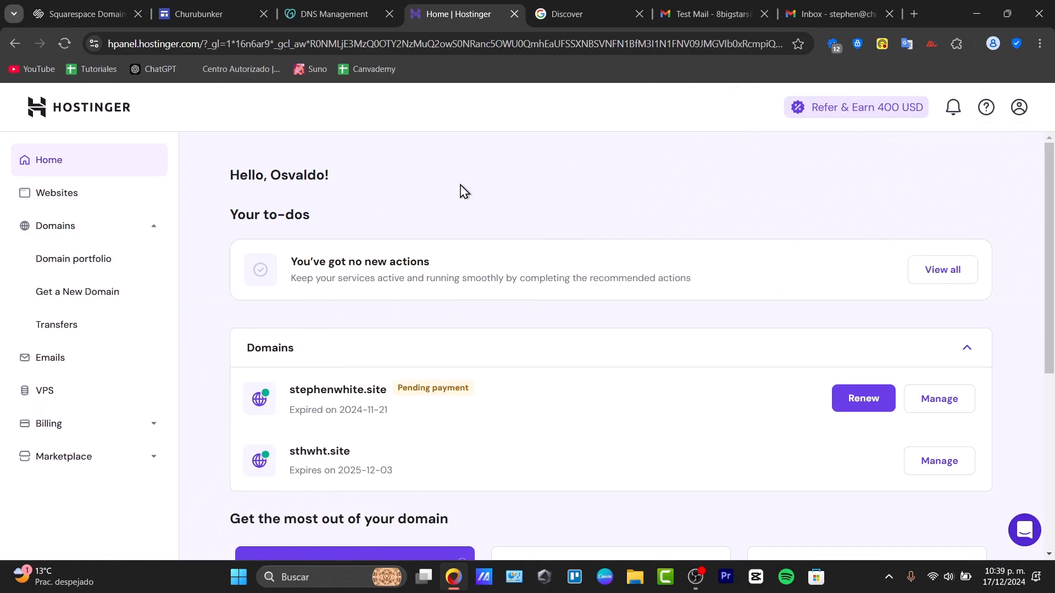
pyautogui.click(77, 291)
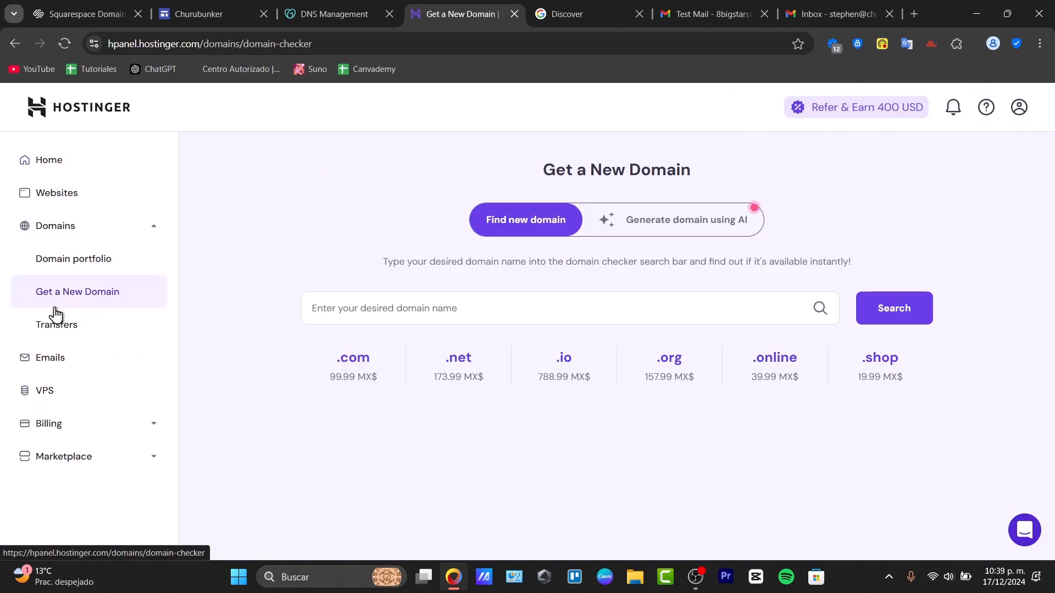
pyautogui.moveTo(78, 144)
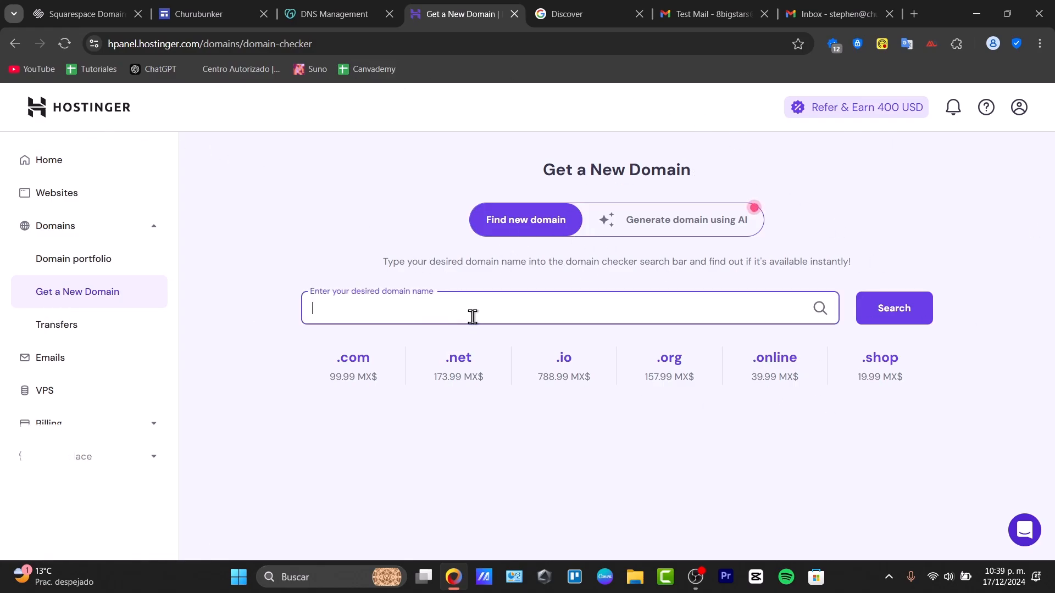
pyautogui.write('churubunker')
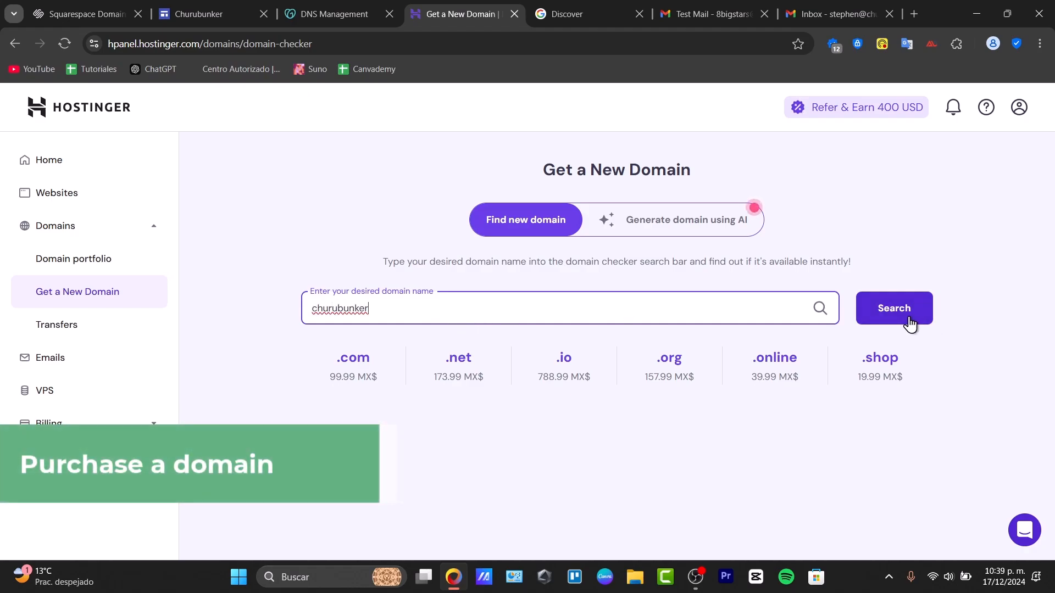
pyautogui.click(894, 308)
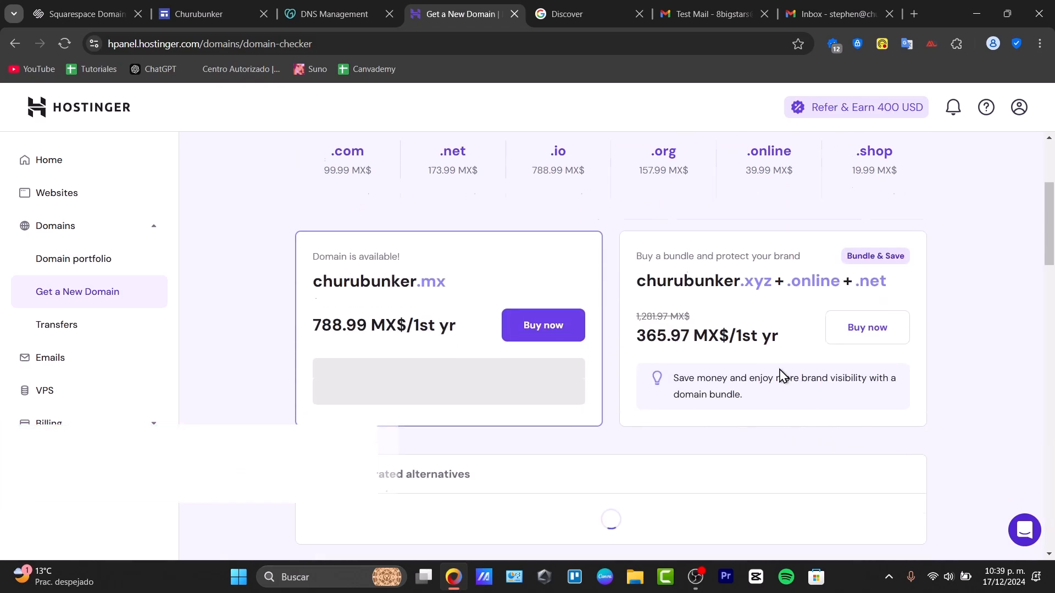
pyautogui.scroll(-3)
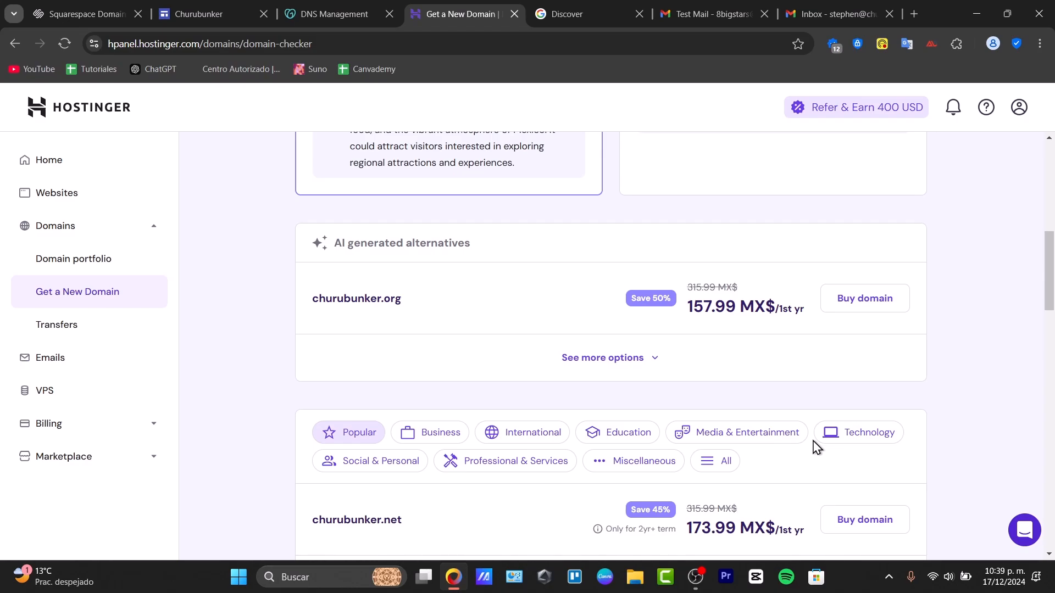
pyautogui.moveTo(450, 264)
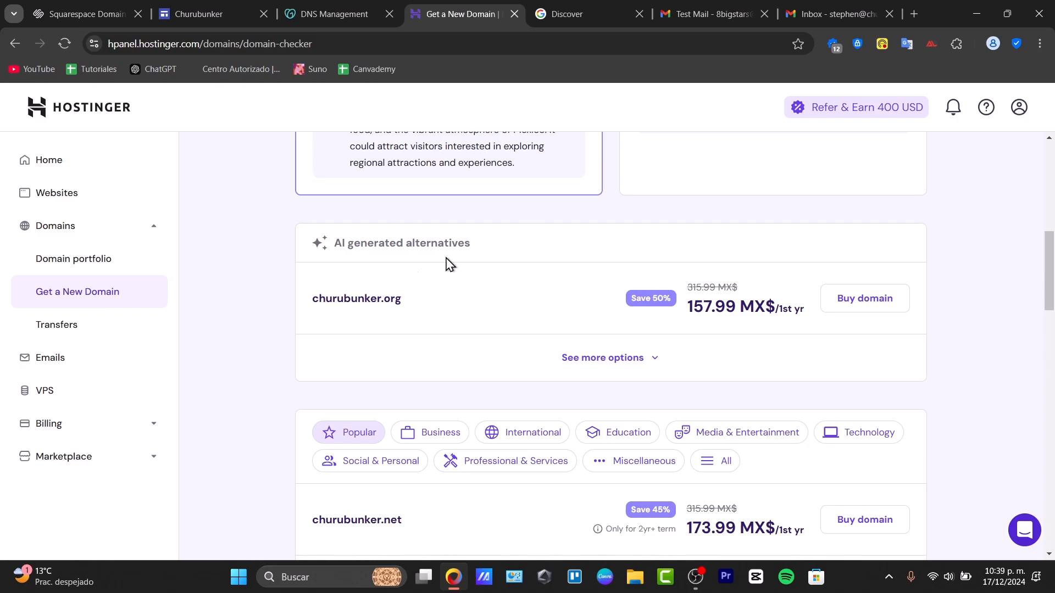
pyautogui.moveTo(73, 259)
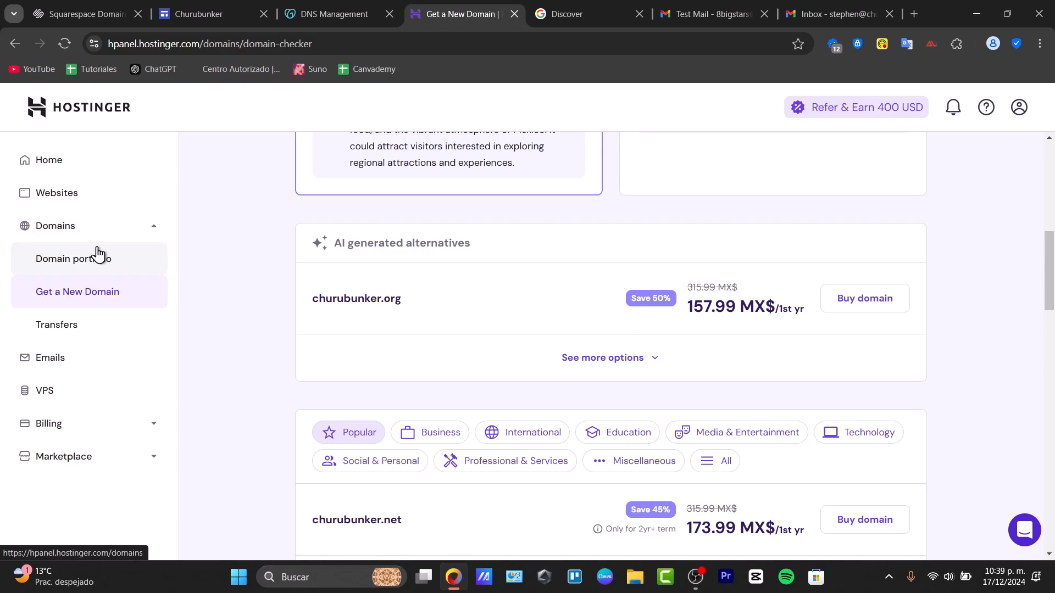
# Step: Open sthwht.site's DNS / Nameservers page from the Domain portfolio and view its records
pyautogui.click(73, 258)
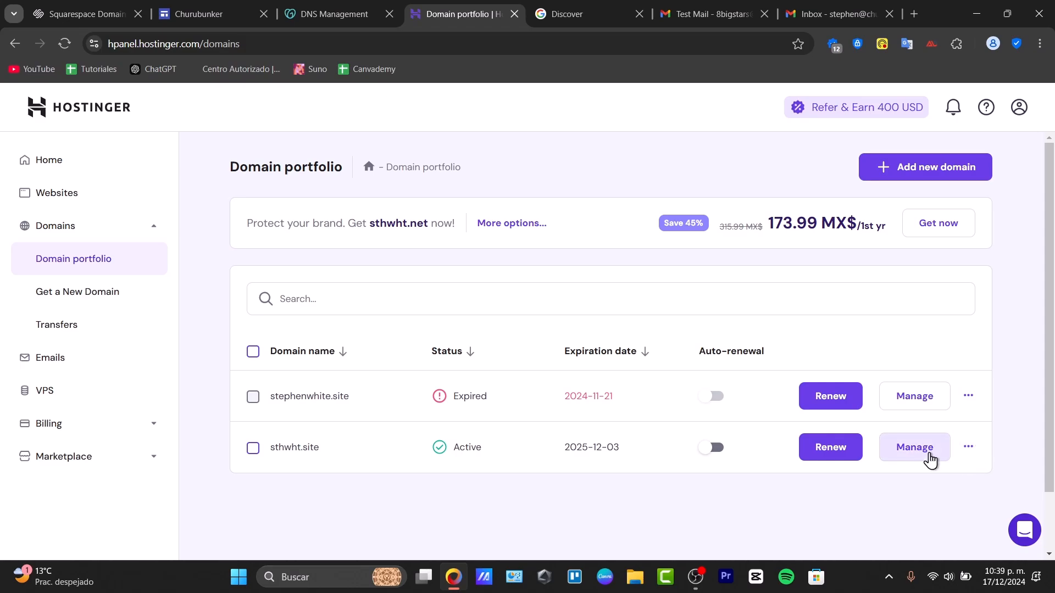
pyautogui.click(913, 447)
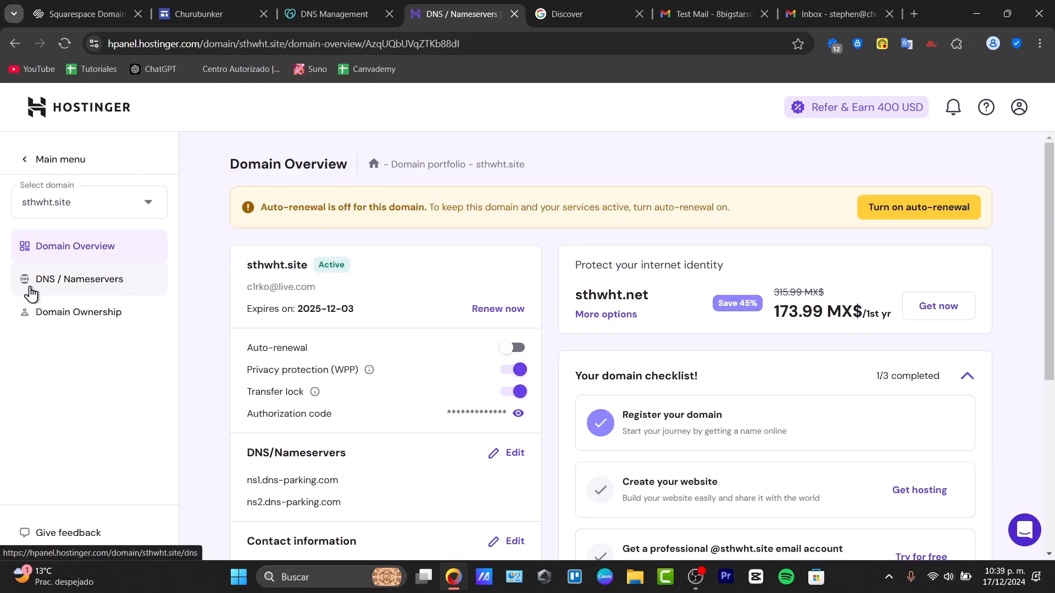
pyautogui.click(78, 279)
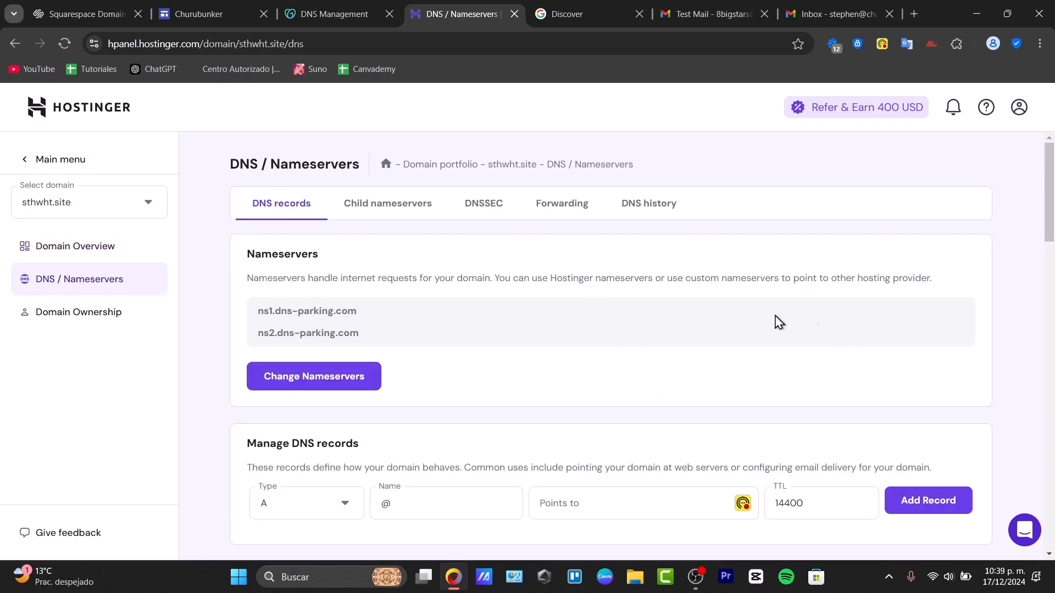
pyautogui.scroll(-3)
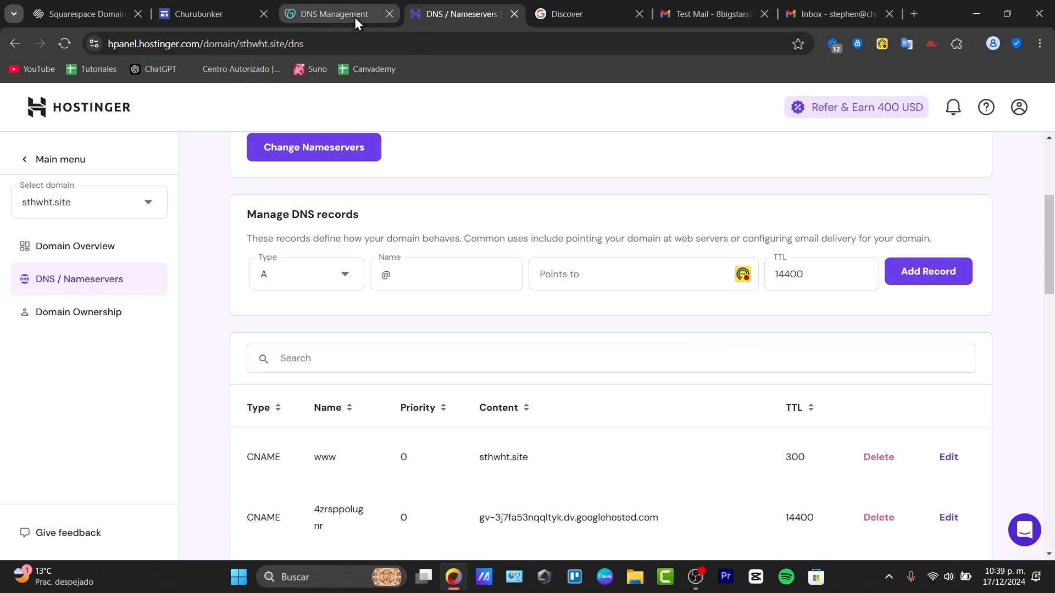
# Step: Search Google for 'google workspace' and open the Google Workspace website
pyautogui.click(578, 14)
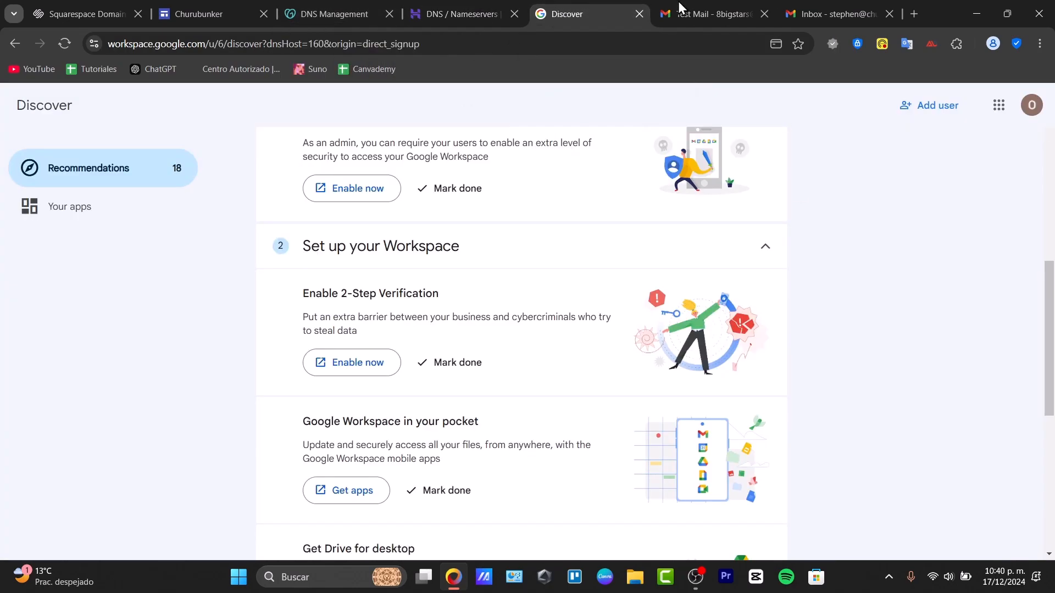
pyautogui.click(998, 105)
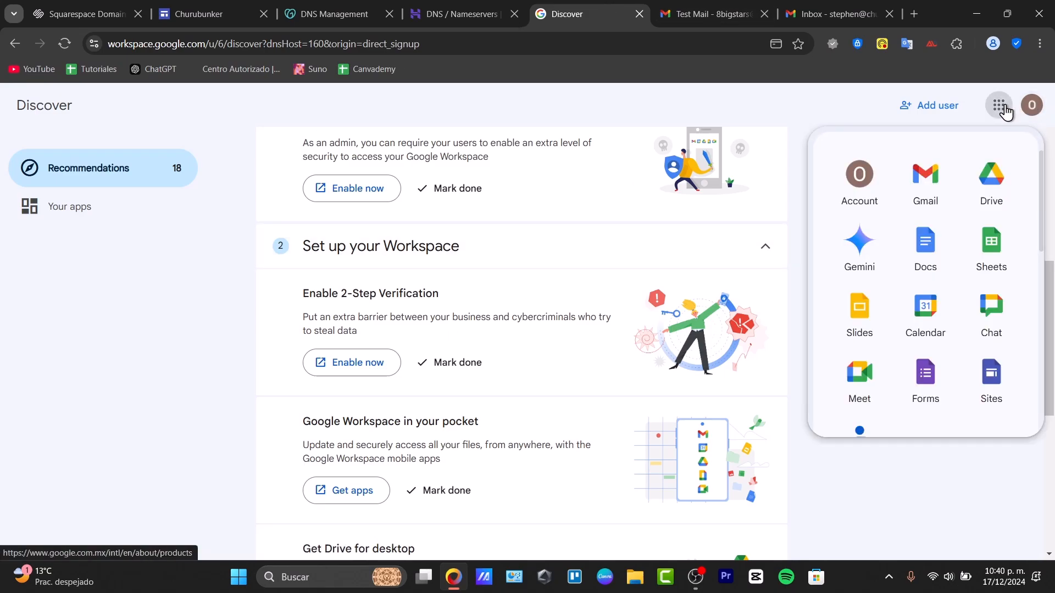
pyautogui.moveTo(860, 181)
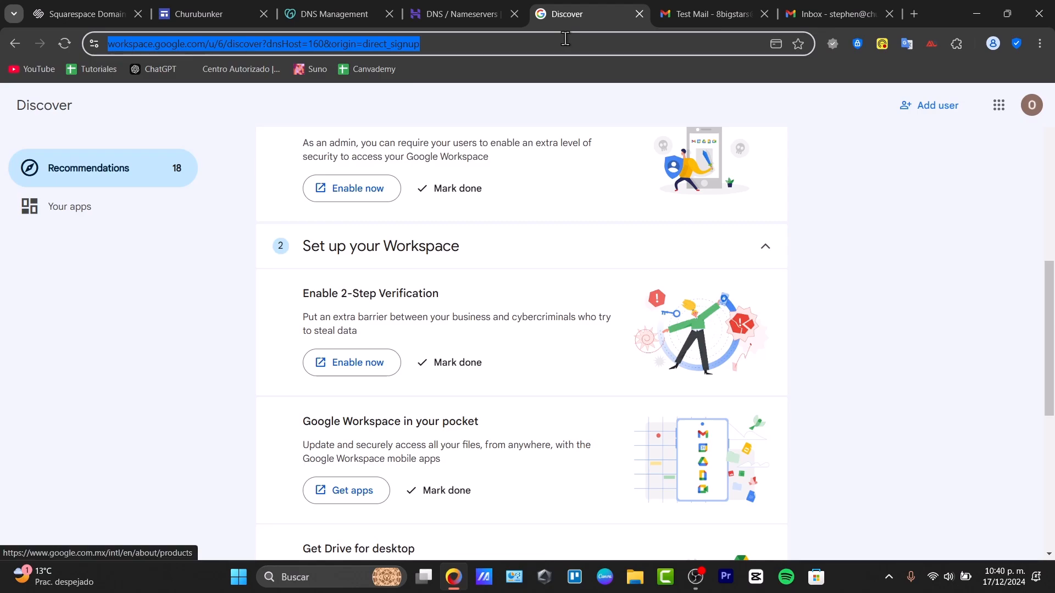
pyautogui.write('google workspace')
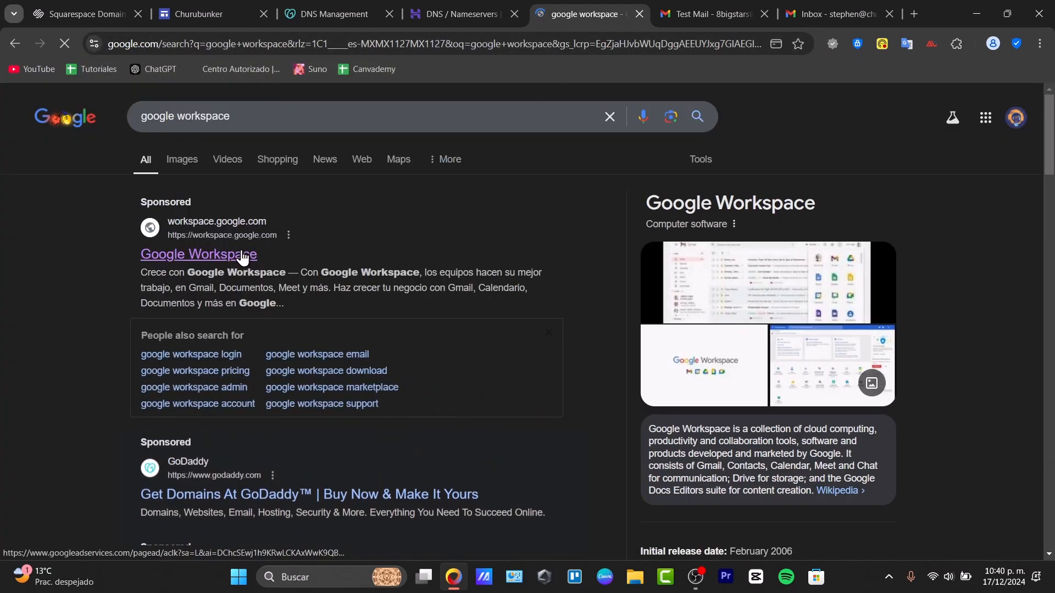
pyautogui.click(198, 254)
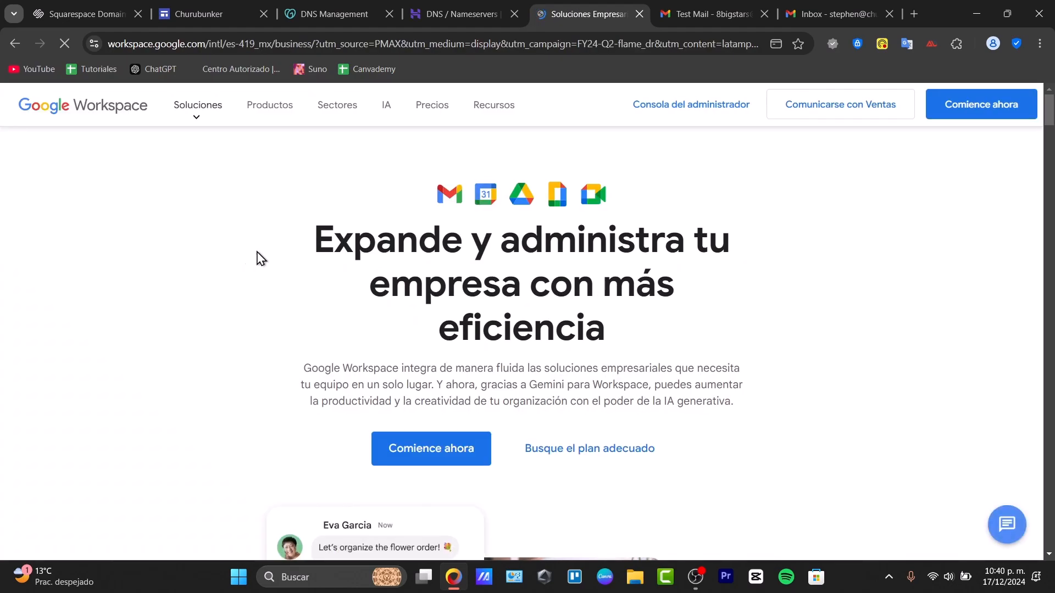
# Step: Go to Account > Domains > Manage domains in the Admin console
pyautogui.click(690, 104)
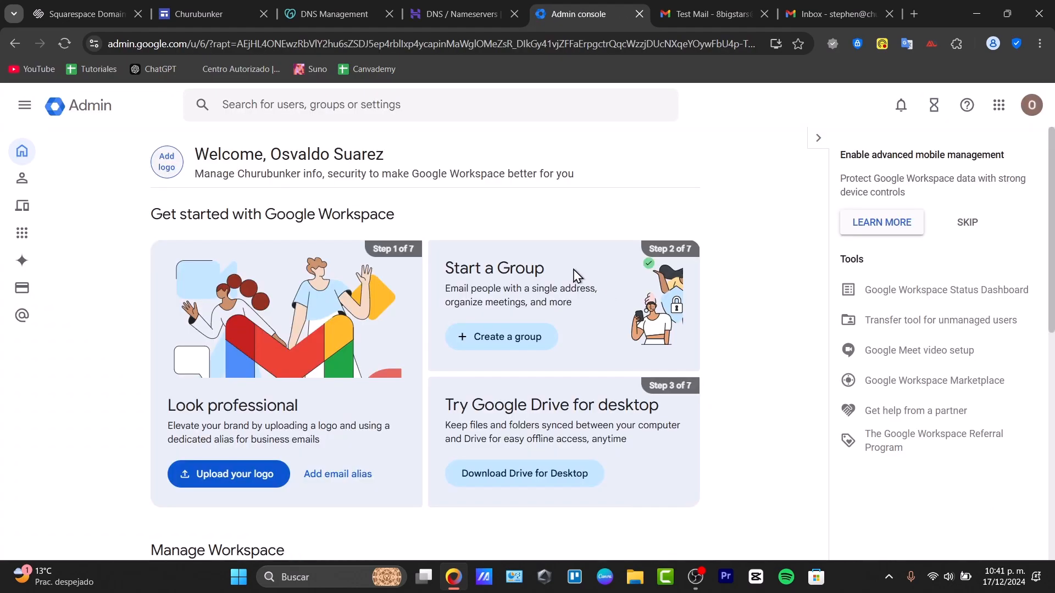
pyautogui.moveTo(696, 249)
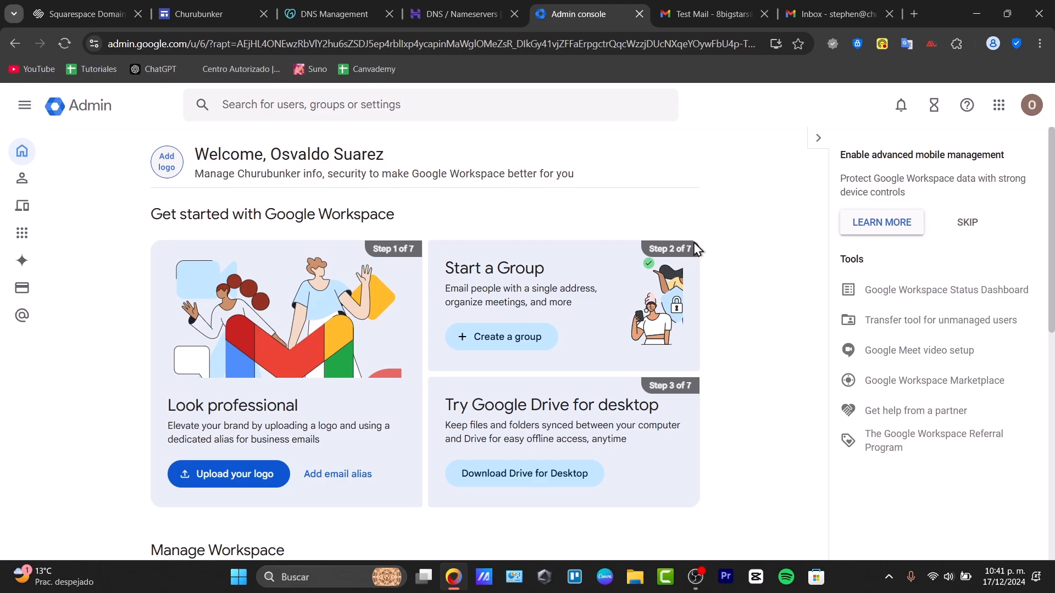
pyautogui.moveTo(22, 317)
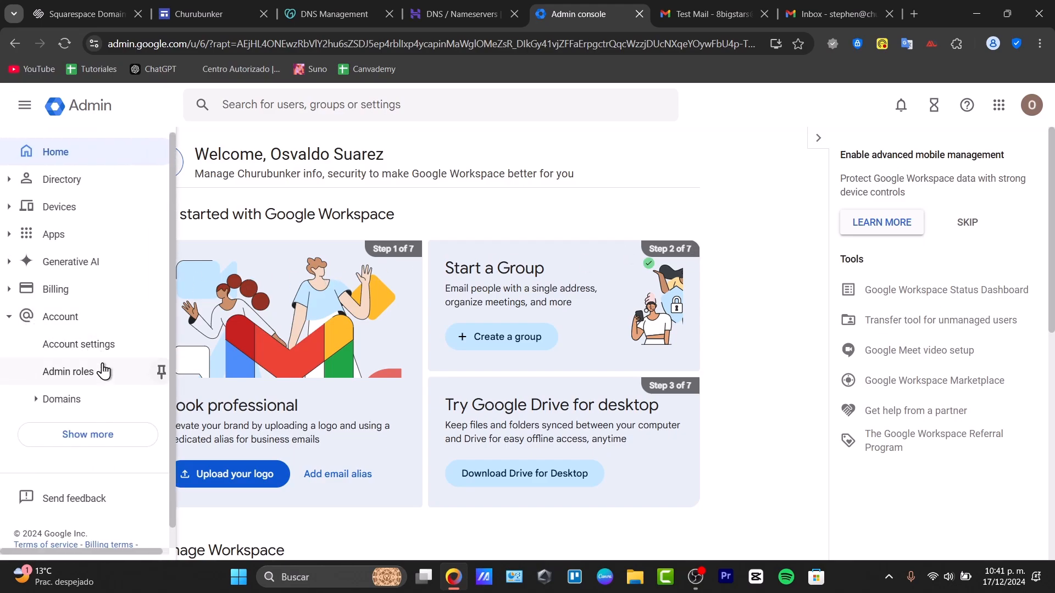
pyautogui.click(61, 398)
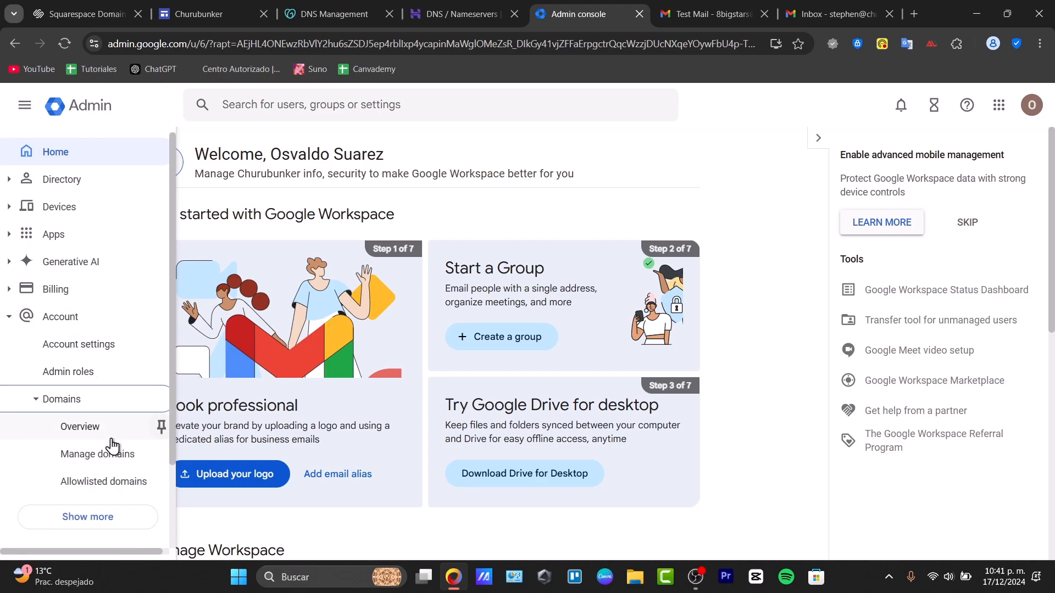
pyautogui.click(96, 454)
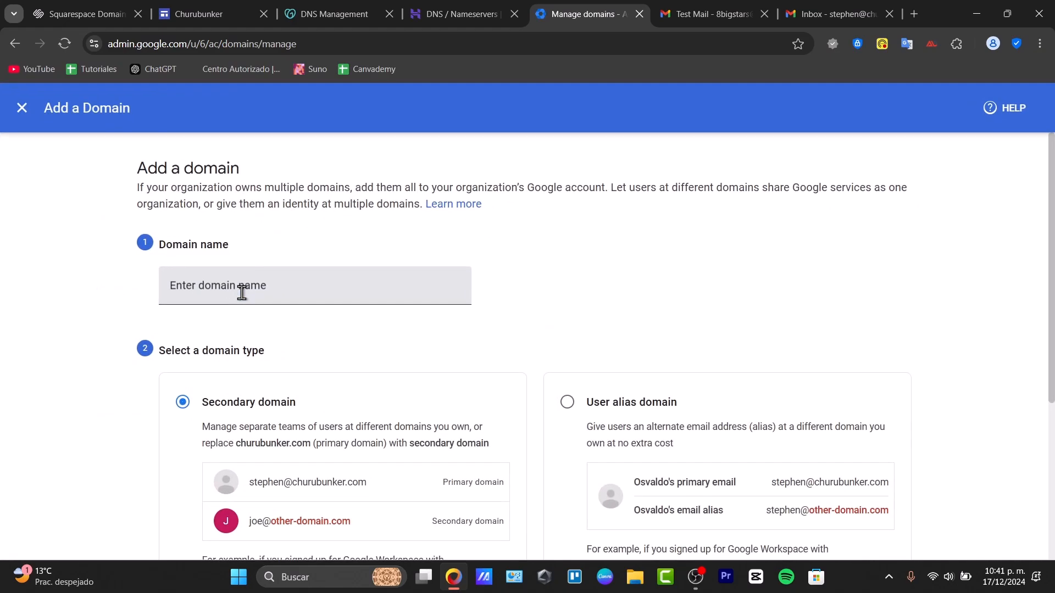
# Step: Enter sthwht.site as a secondary domain, after checking the exact name in Hostinger
pyautogui.click(315, 285)
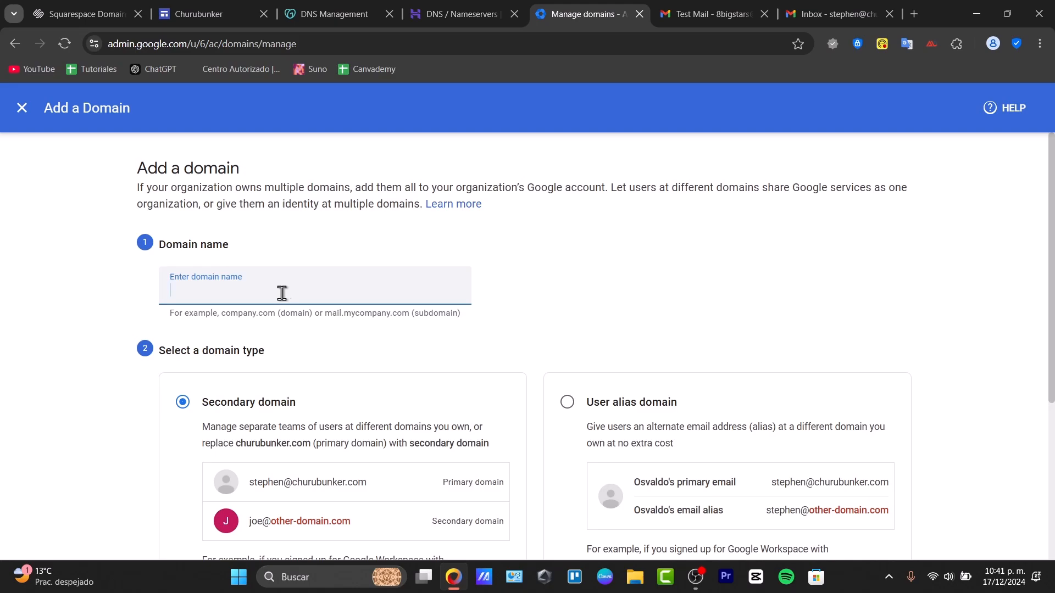
pyautogui.click(329, 13)
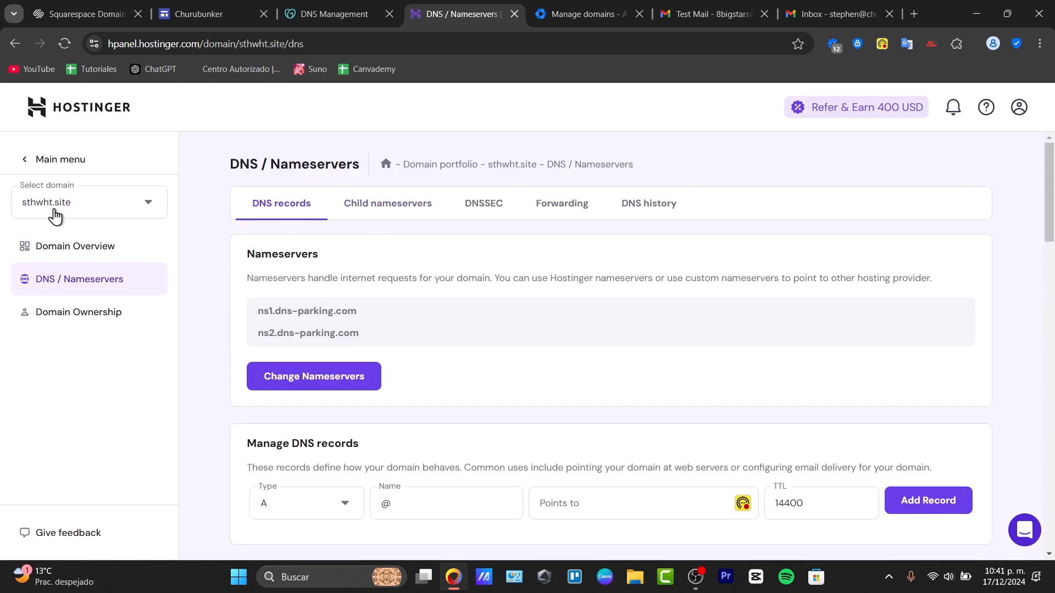
pyautogui.click(89, 201)
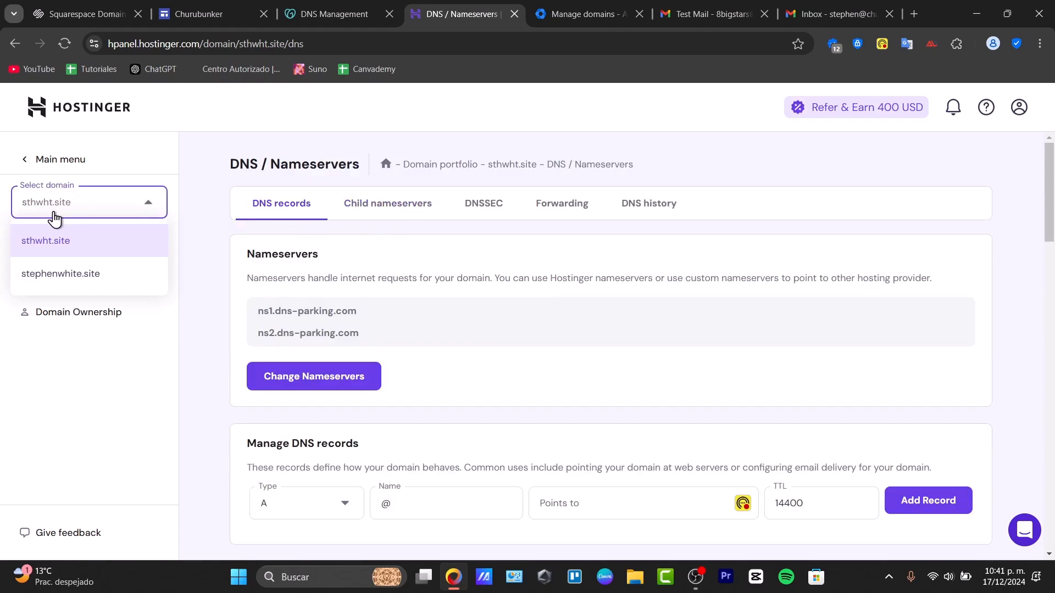
pyautogui.click(581, 13)
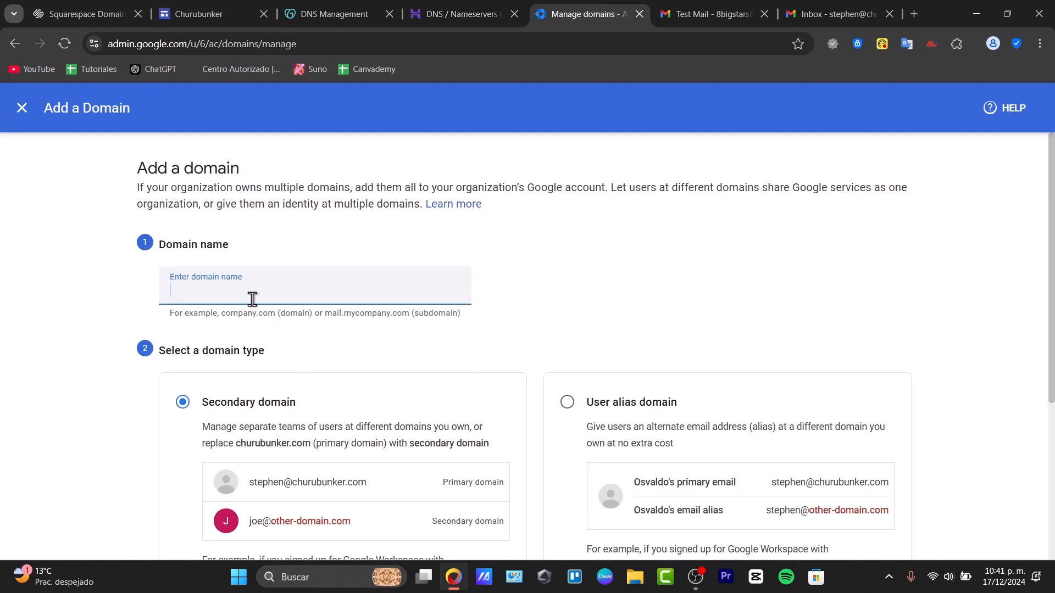
pyautogui.write('sthwht.site')
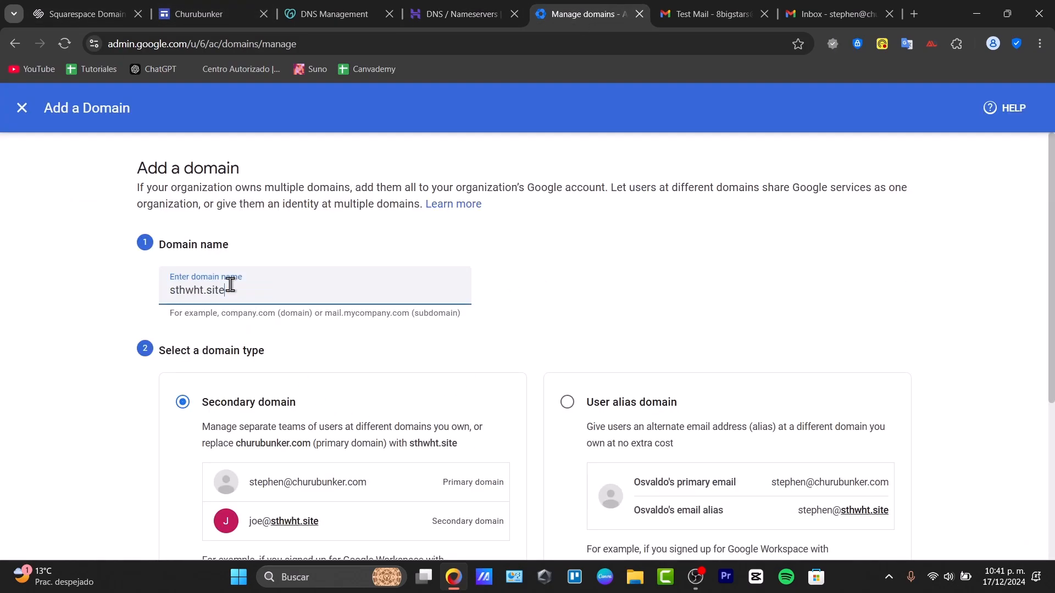
pyautogui.scroll(-3)
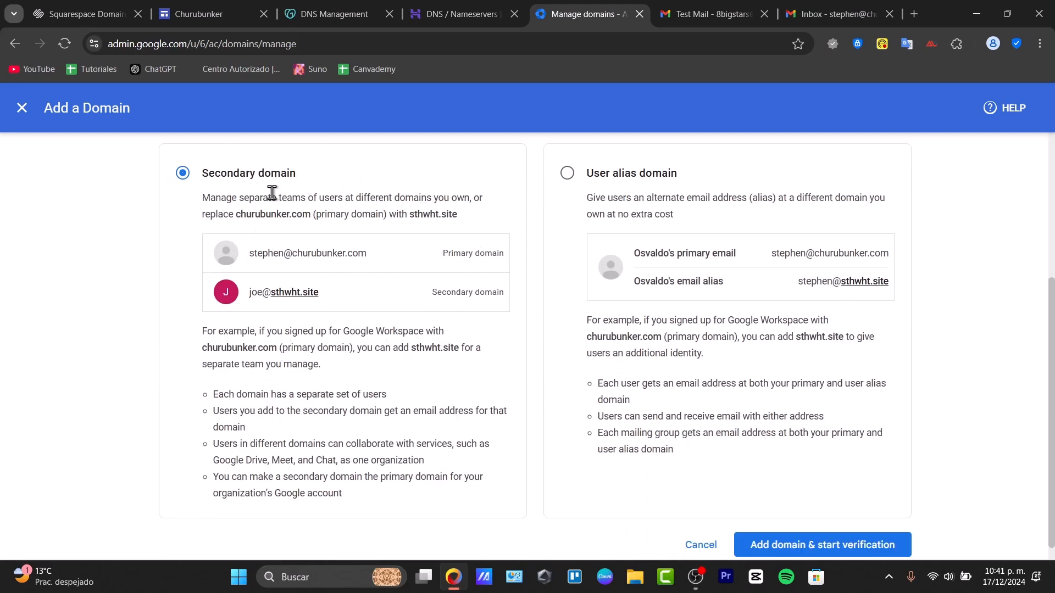
pyautogui.click(822, 544)
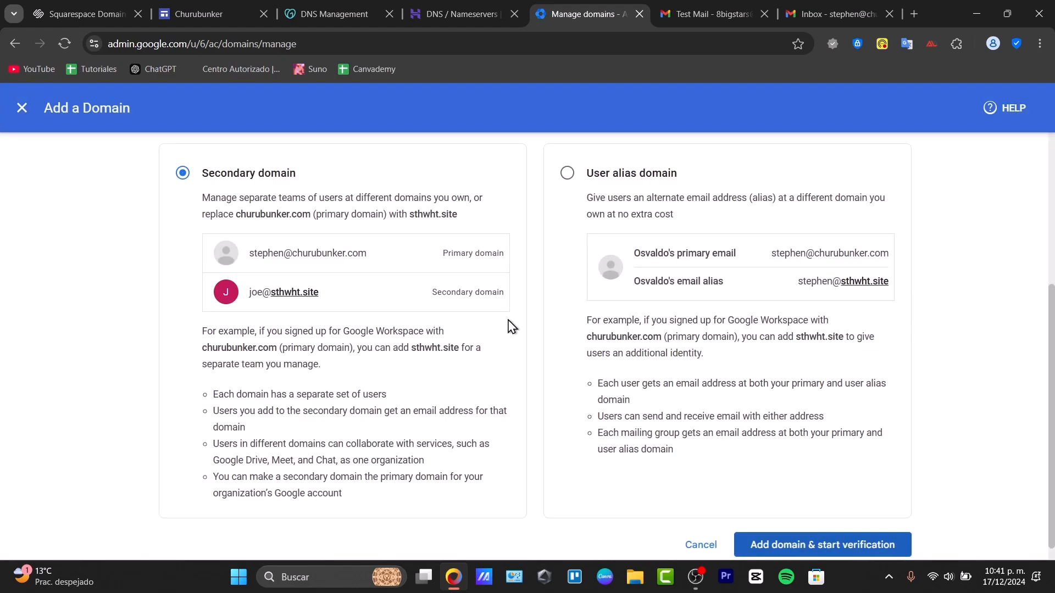
pyautogui.scroll(-3)
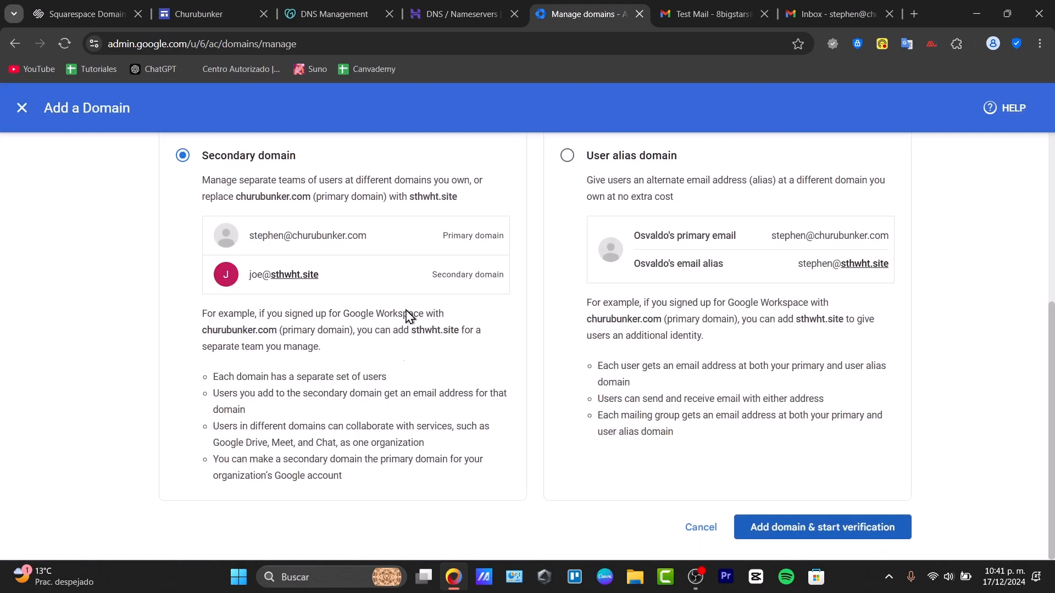
# Step: Start domain verification and select Hostinger as the domain host
pyautogui.click(821, 527)
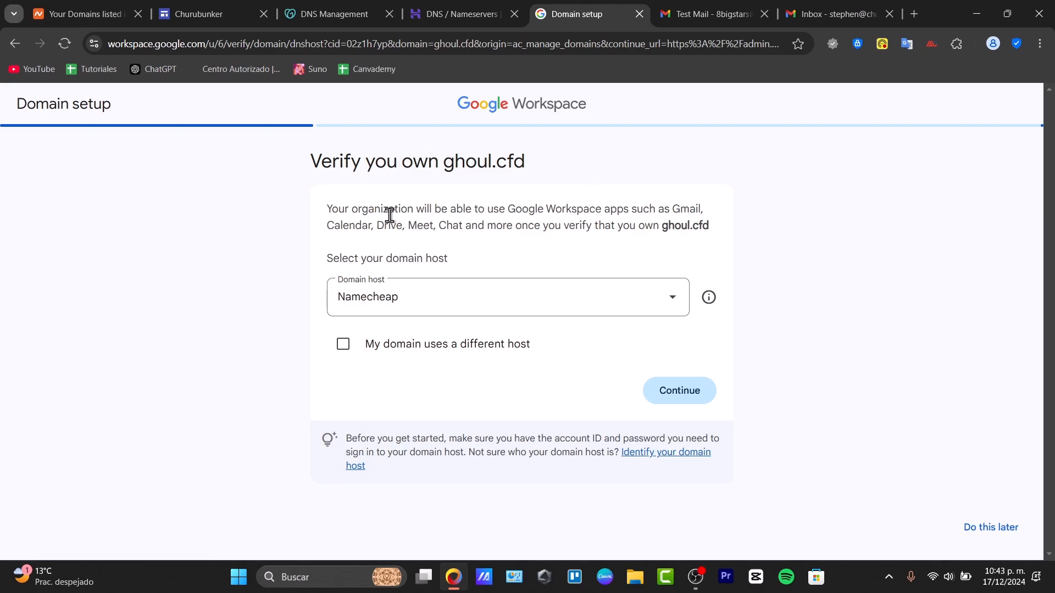
pyautogui.click(507, 297)
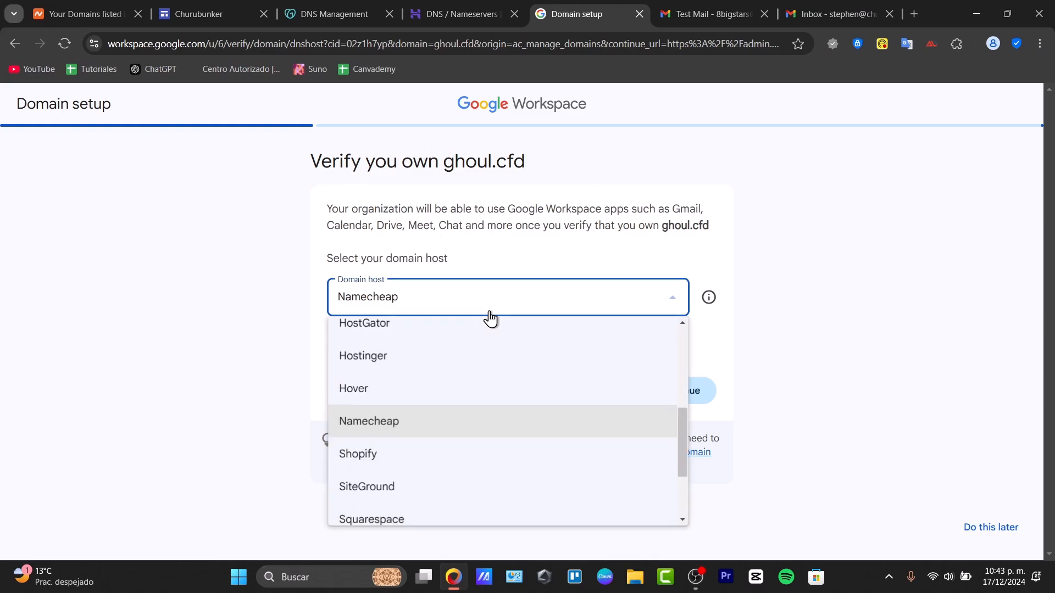
pyautogui.click(362, 356)
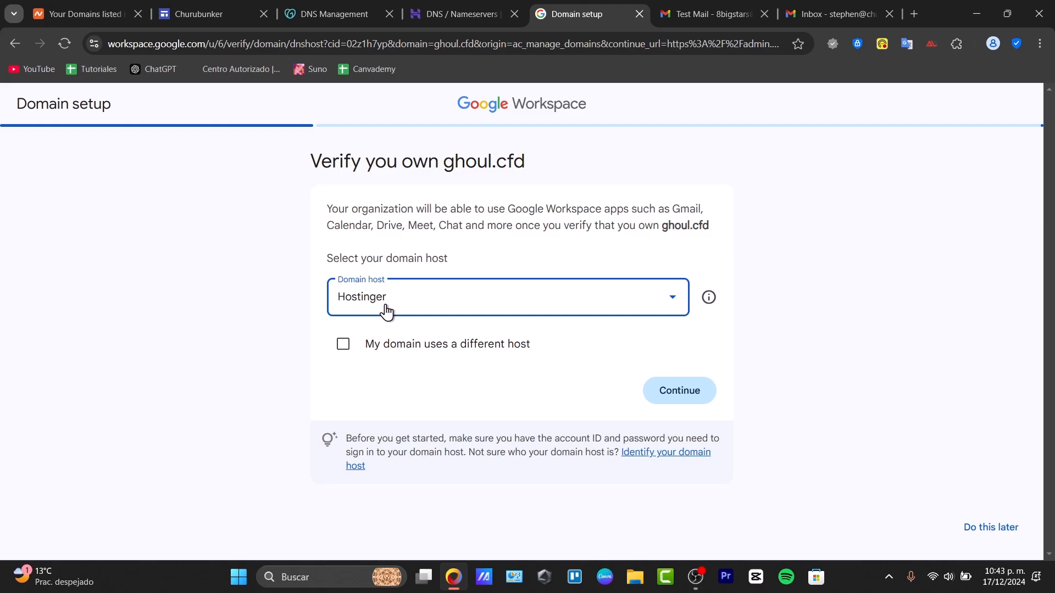
pyautogui.click(507, 297)
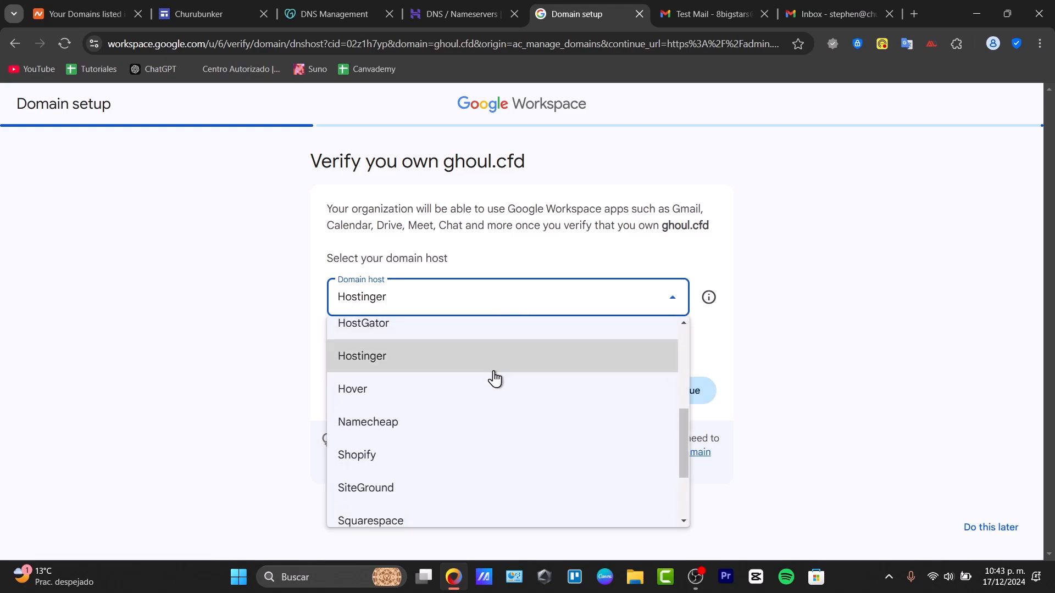
pyautogui.click(362, 356)
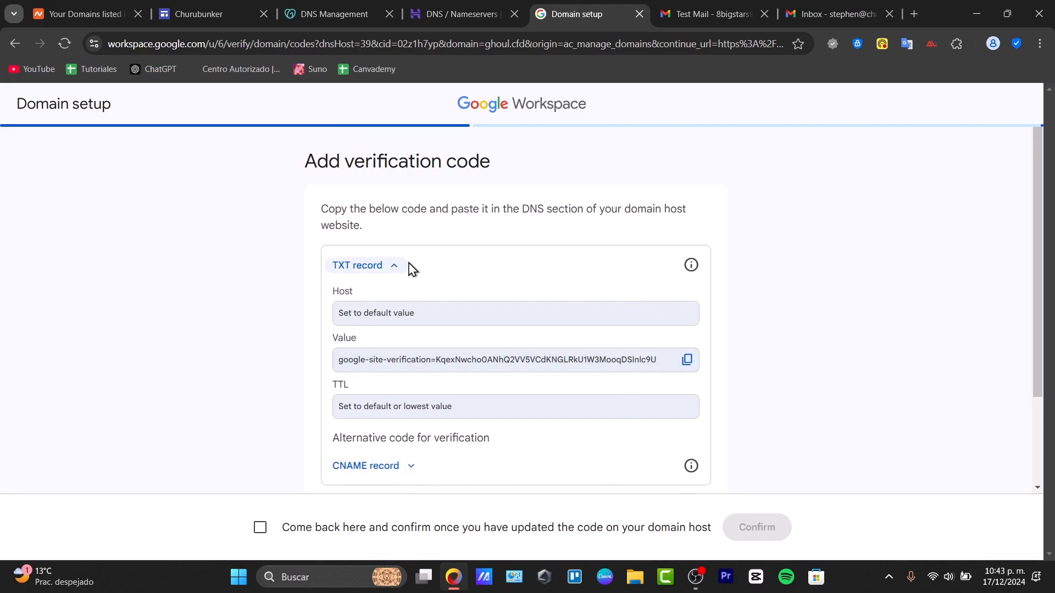
pyautogui.moveTo(406, 328)
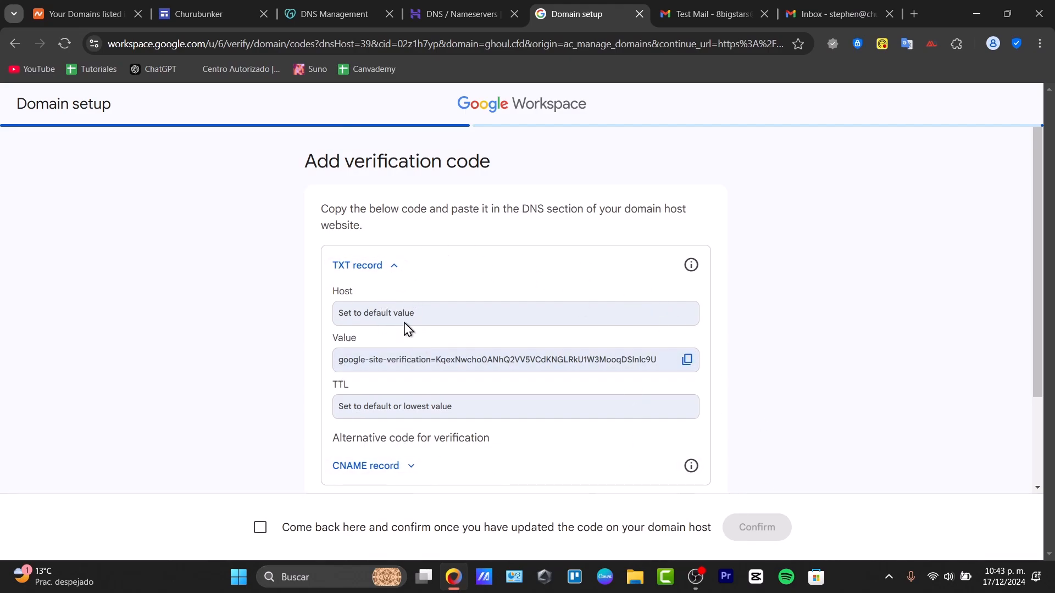
# Step: Reveal the TXT and CNAME verification codes, then go to Hostinger's DNS page
pyautogui.click(366, 465)
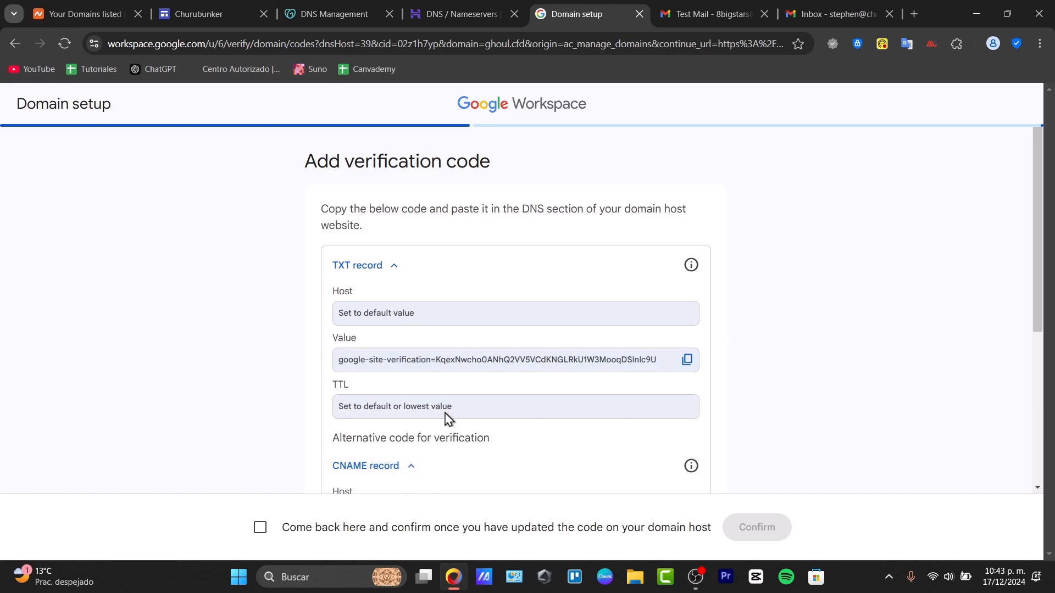
pyautogui.scroll(-3)
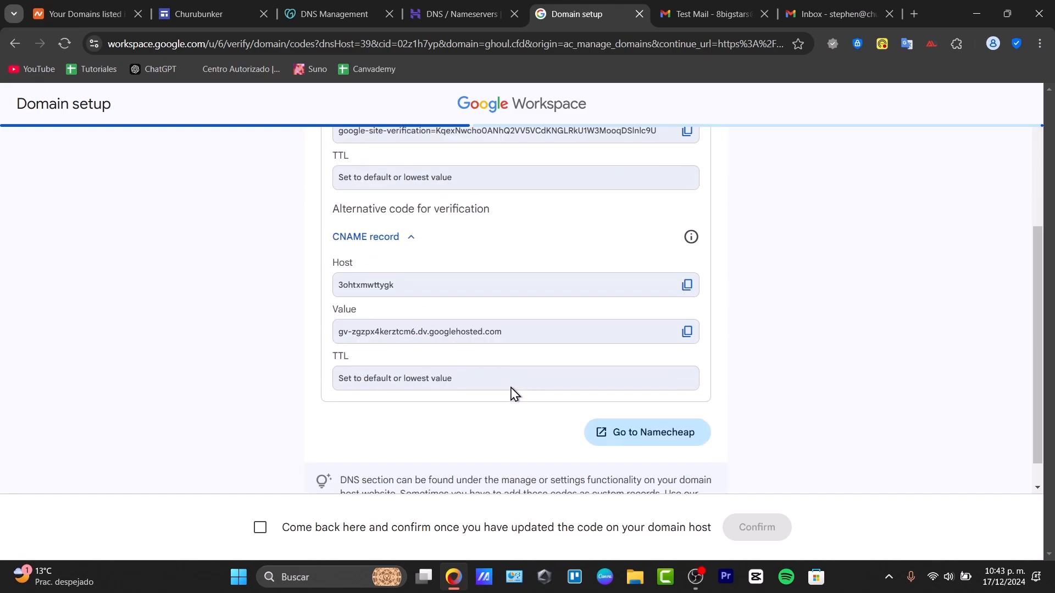
pyautogui.click(458, 13)
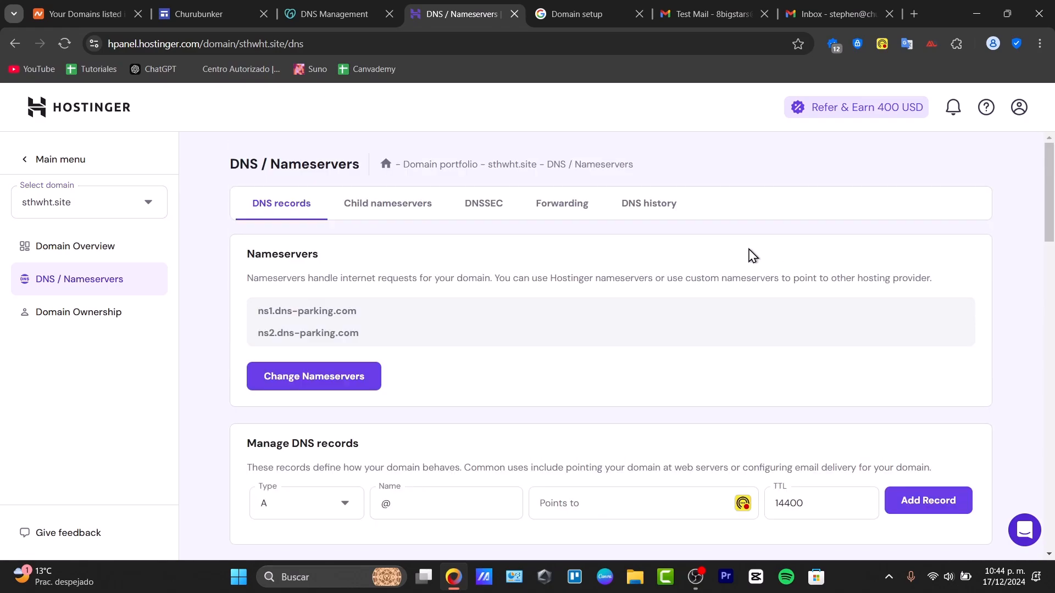
# Step: Add a TXT record for @ with the google-site-verification value from Google Workspace
pyautogui.scroll(-3)
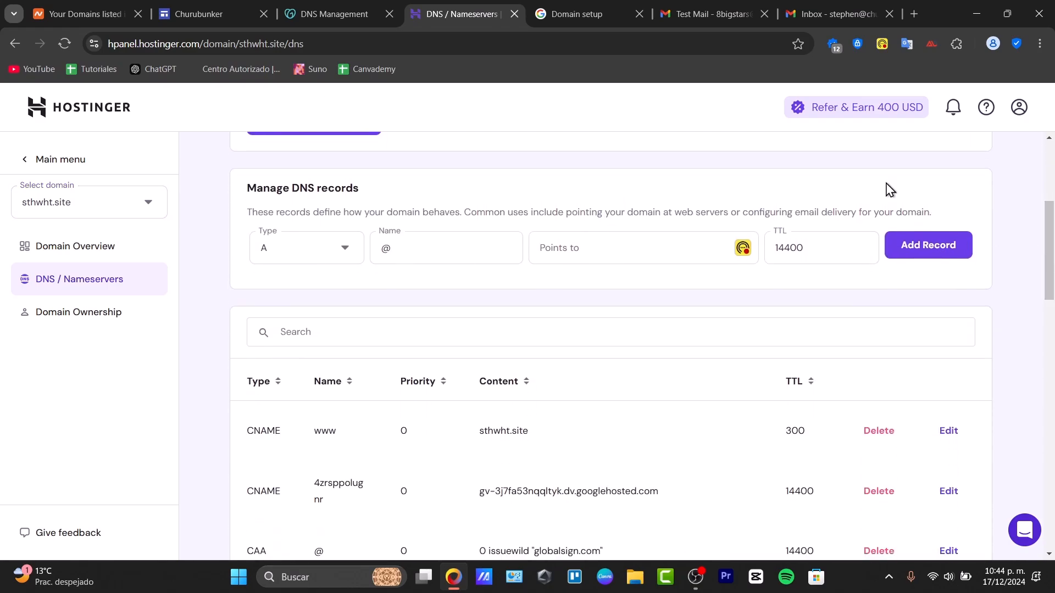
pyautogui.click(576, 13)
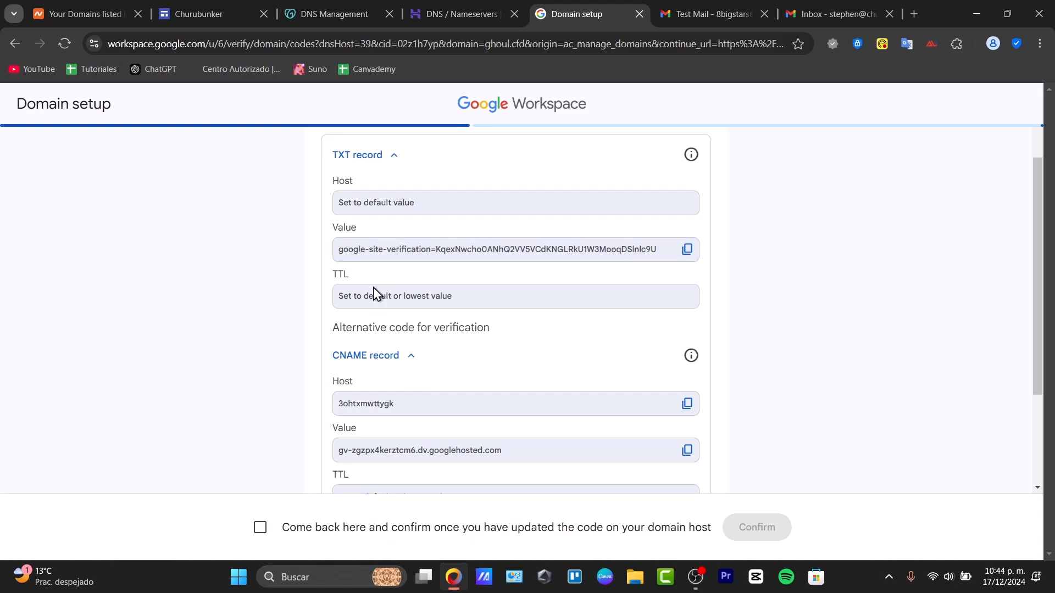
pyautogui.click(458, 13)
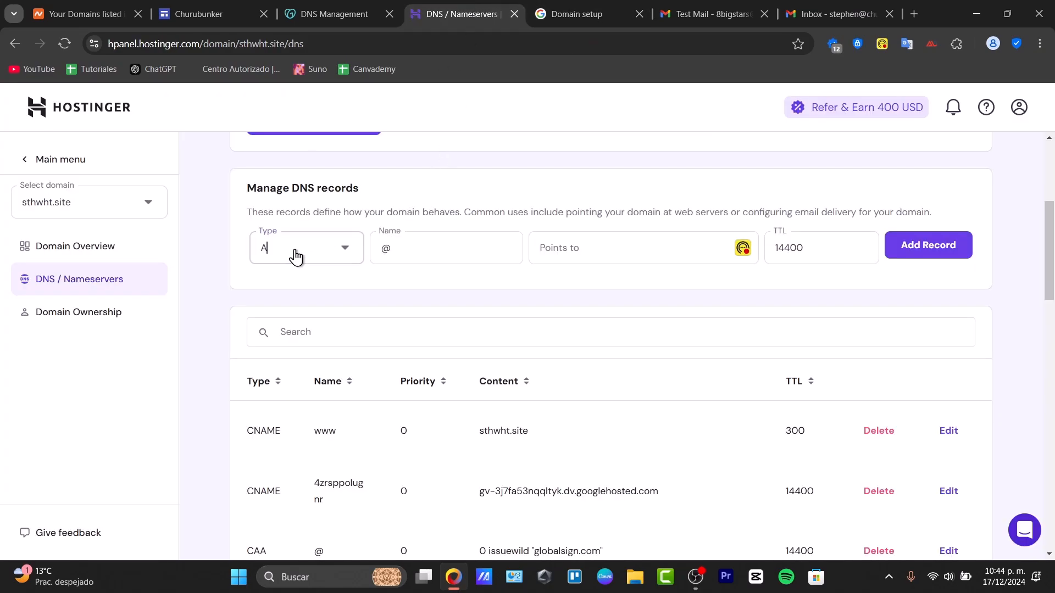
pyautogui.click(306, 248)
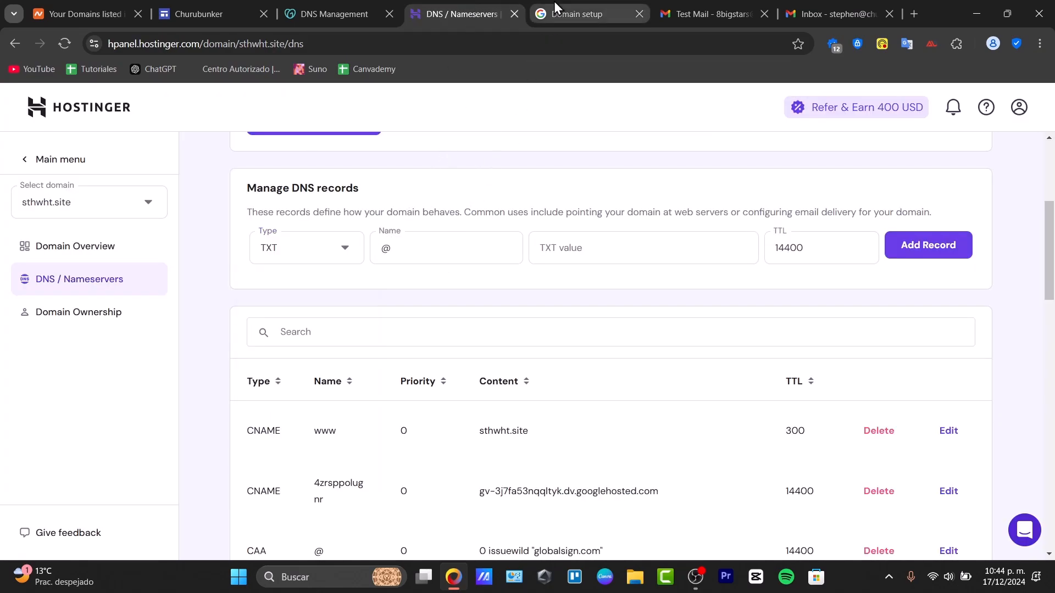
pyautogui.click(576, 13)
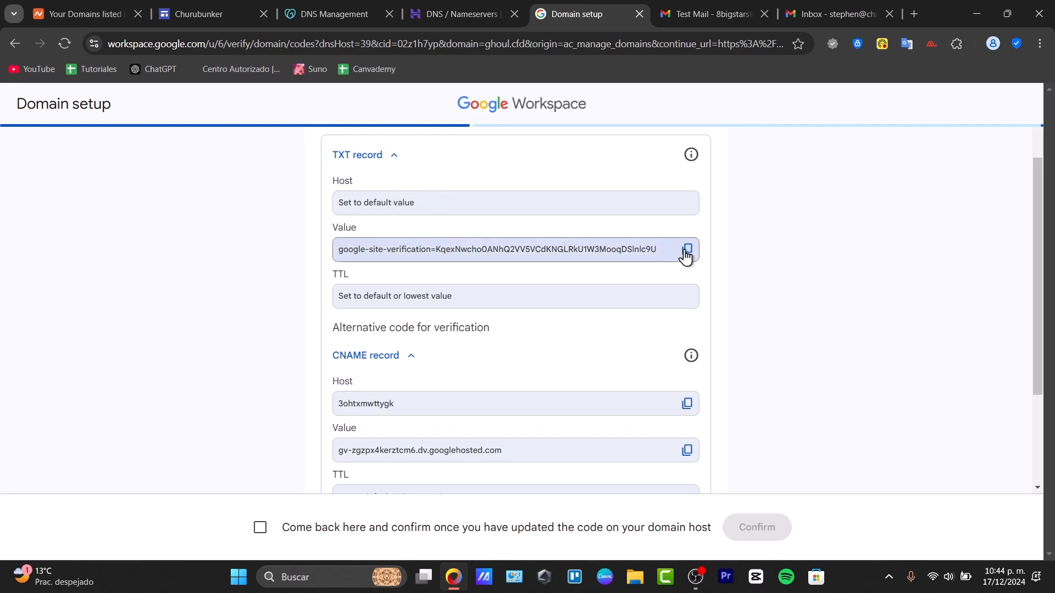
pyautogui.click(458, 13)
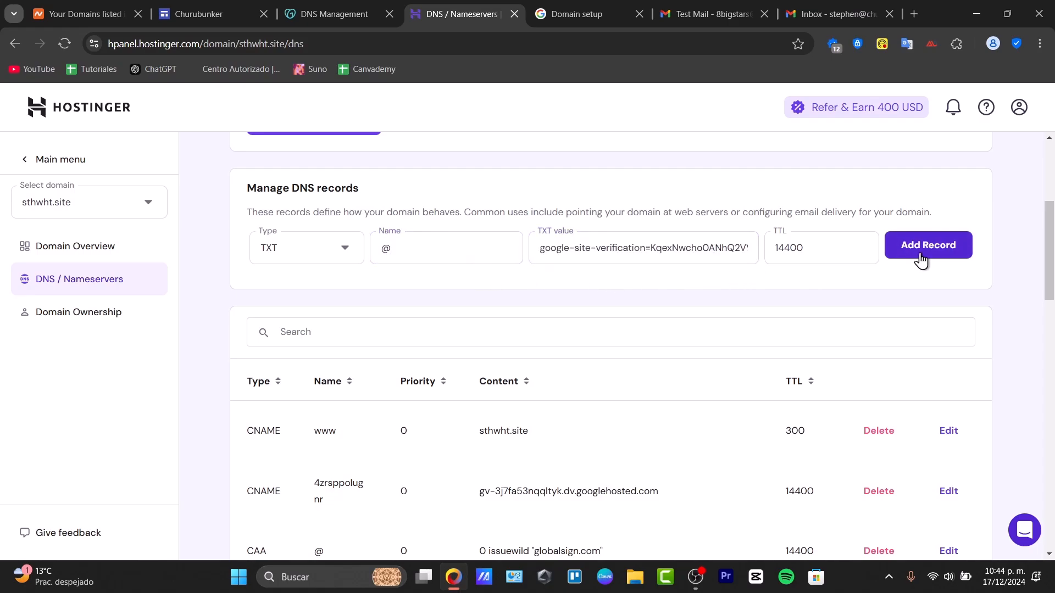
pyautogui.scroll(-3)
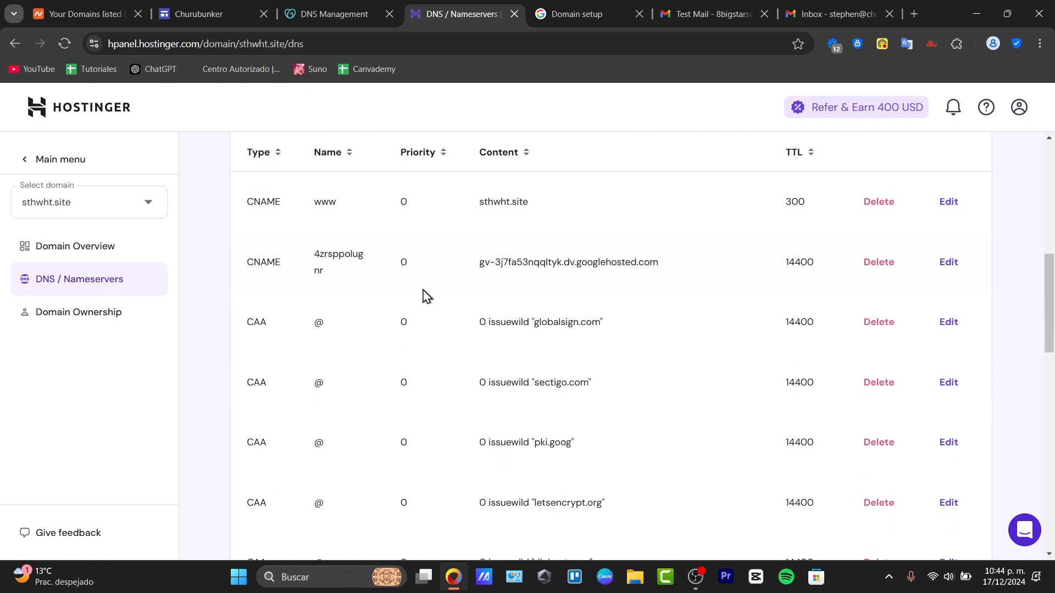
pyautogui.moveTo(323, 114)
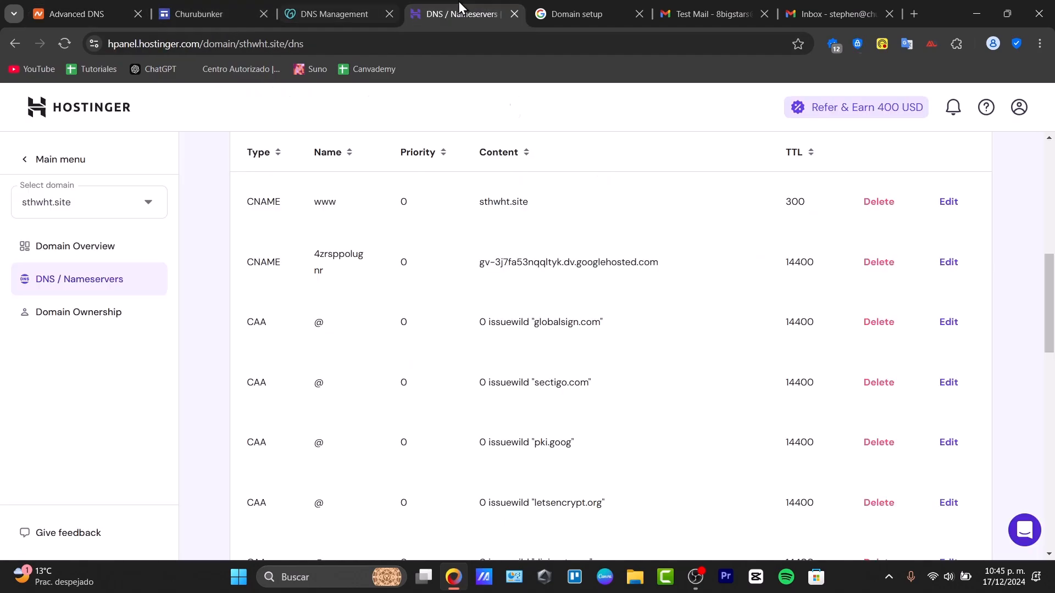
# Step: Confirm the verification code was added at the host and submit the domain for verification
pyautogui.click(572, 13)
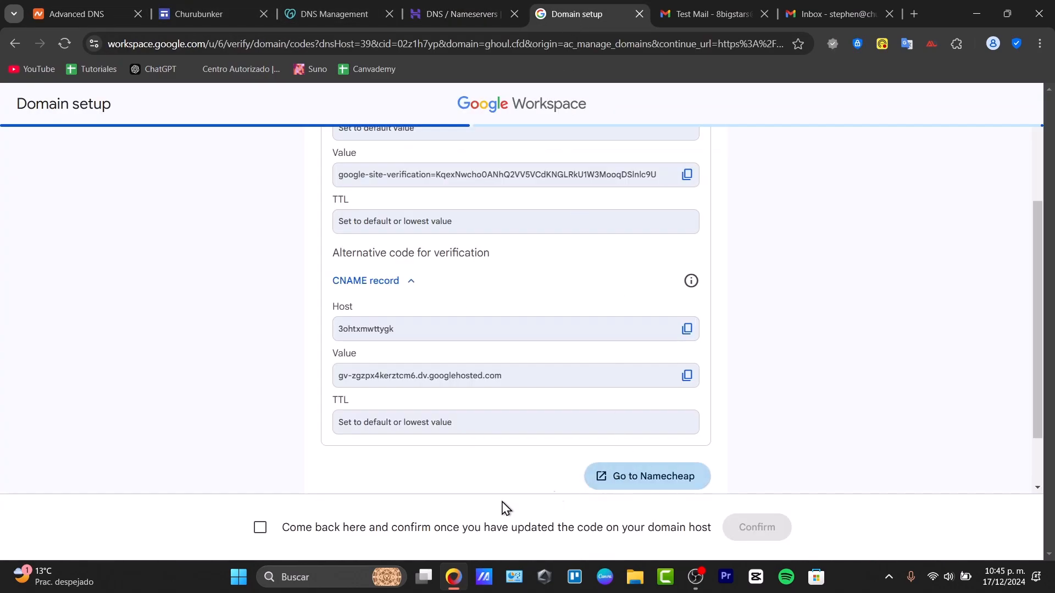
pyautogui.click(260, 527)
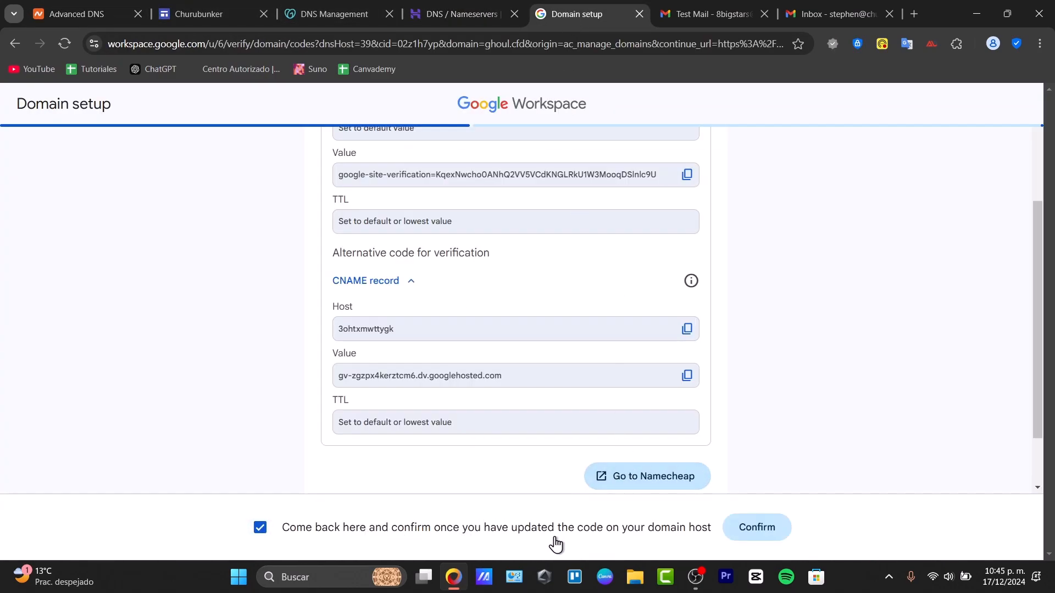
pyautogui.click(756, 527)
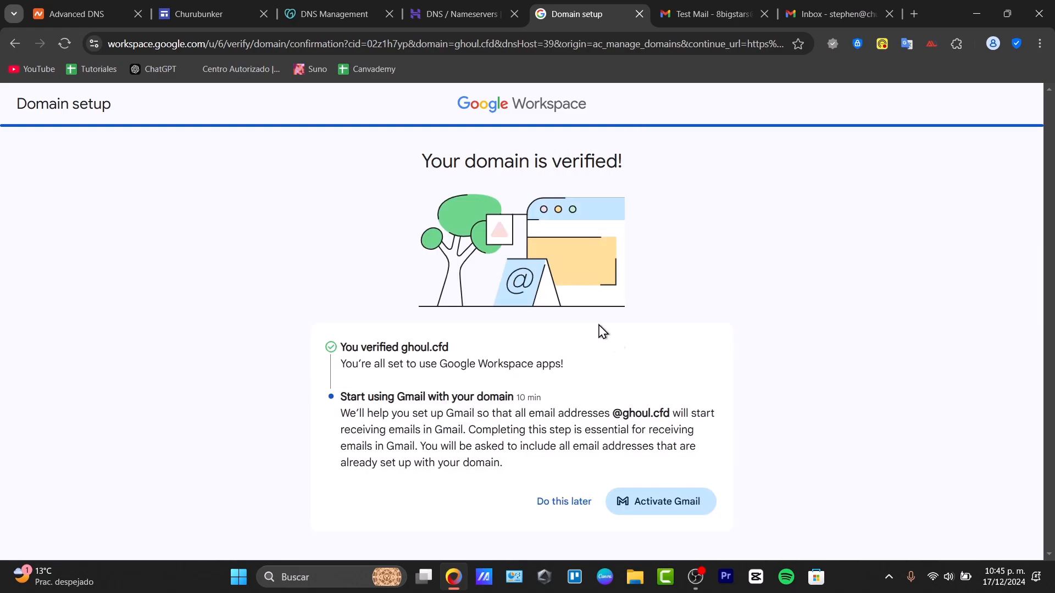
# Step: Continue from the Gmail setup intro to the Activate Gmail user list
pyautogui.click(659, 501)
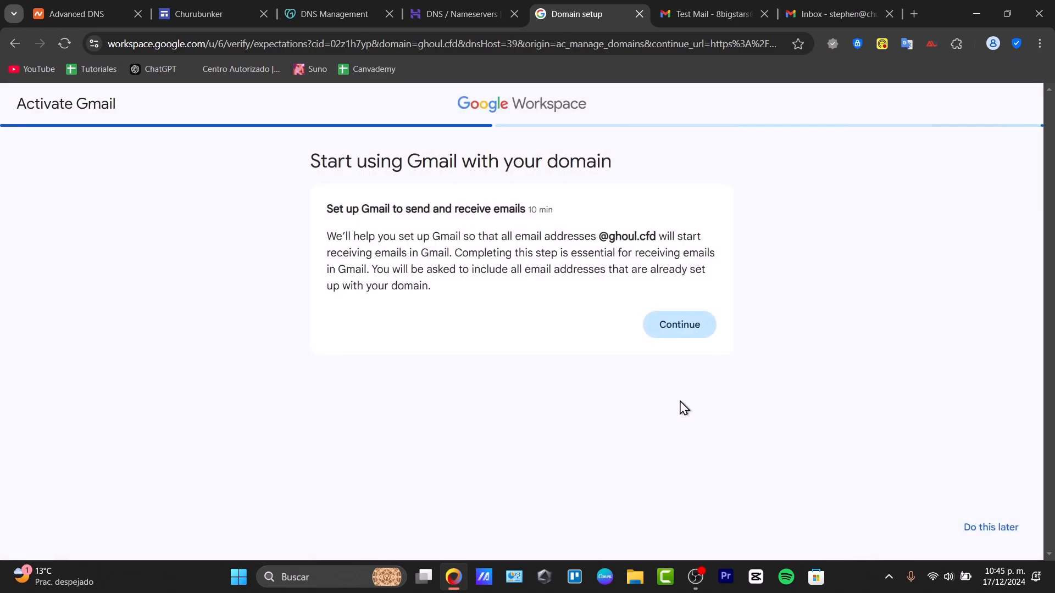
pyautogui.click(679, 324)
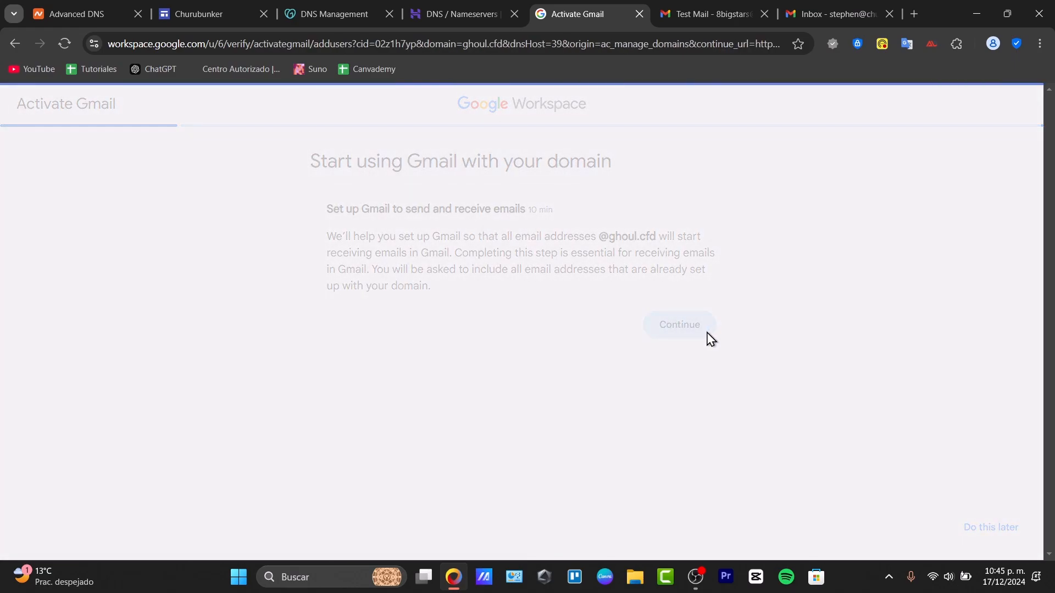
pyautogui.click(679, 324)
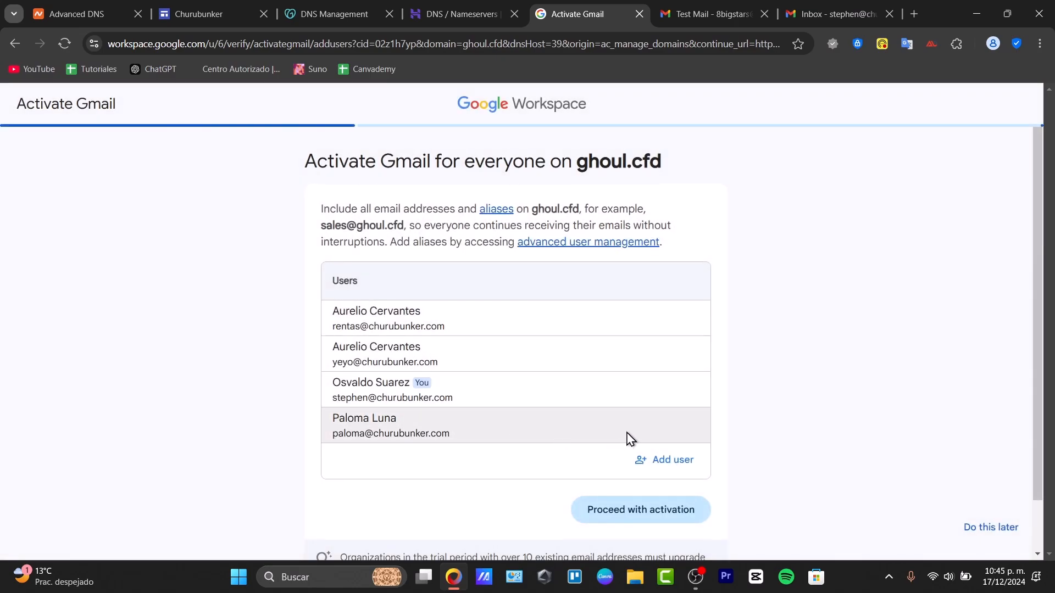
# Step: Copy the MX value, confirm it was added at the host, and submit ghoul.cfd's Gmail activation
pyautogui.click(639, 510)
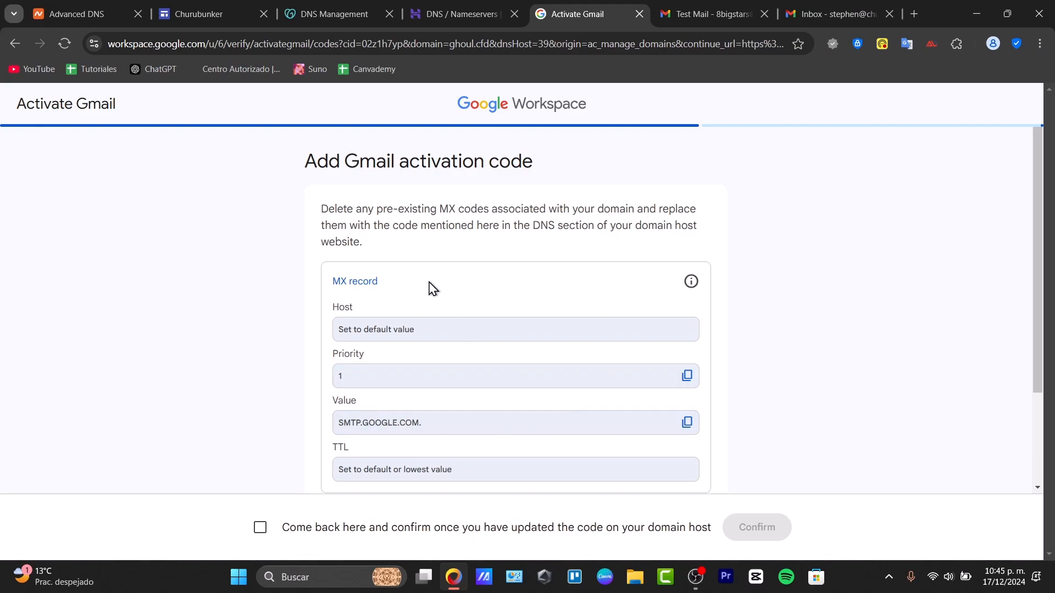
pyautogui.moveTo(553, 320)
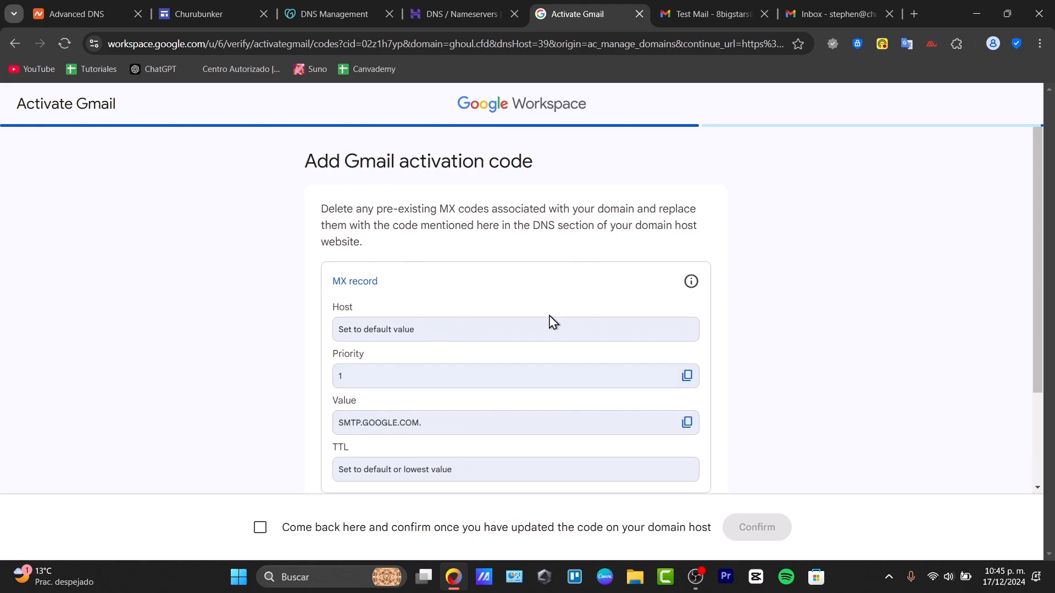
pyautogui.moveTo(461, 326)
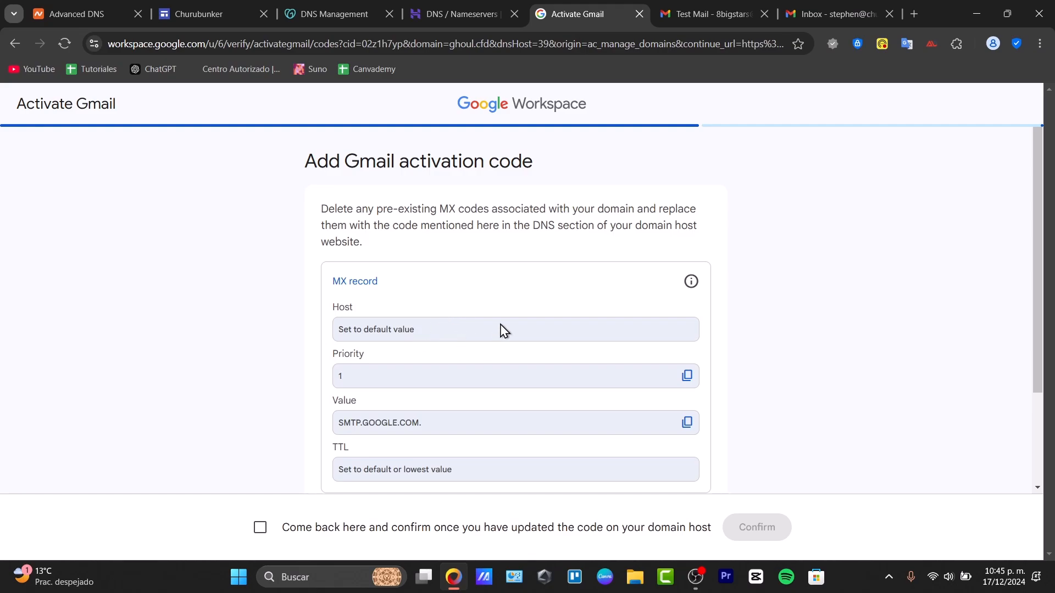
pyautogui.click(687, 423)
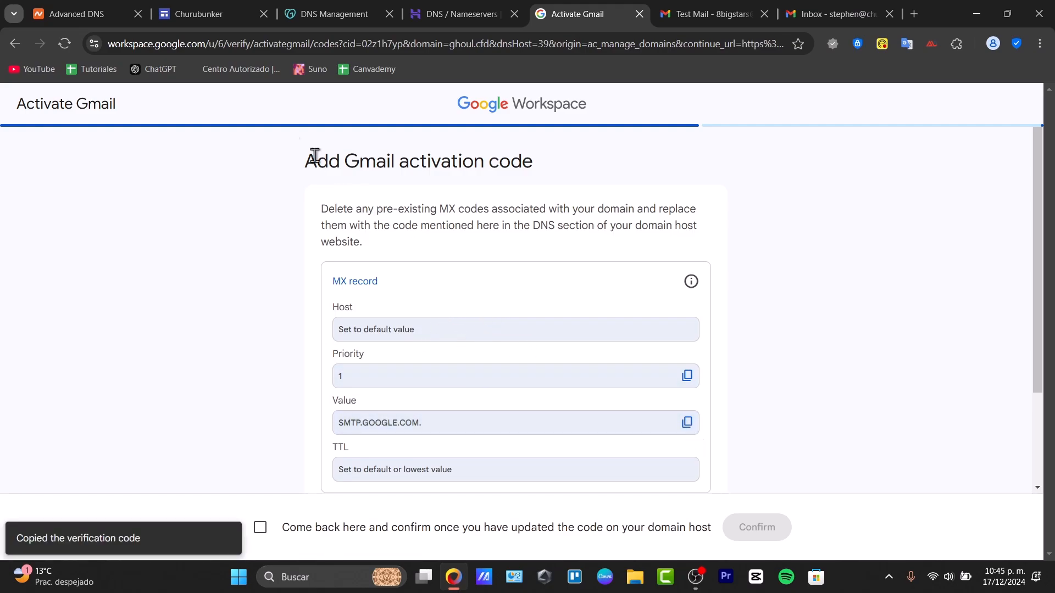
pyautogui.click(260, 527)
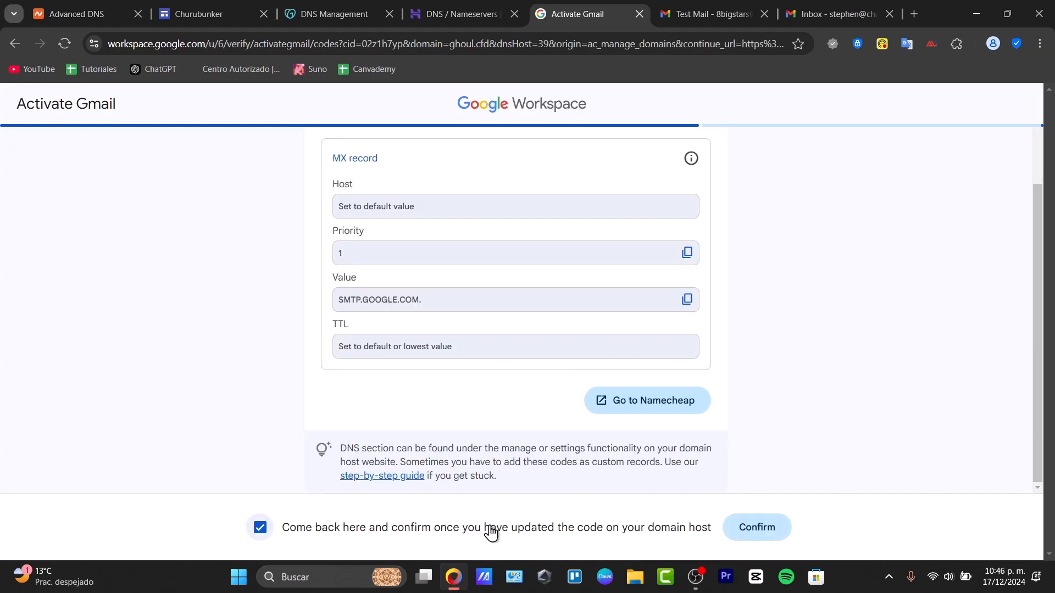
pyautogui.click(756, 526)
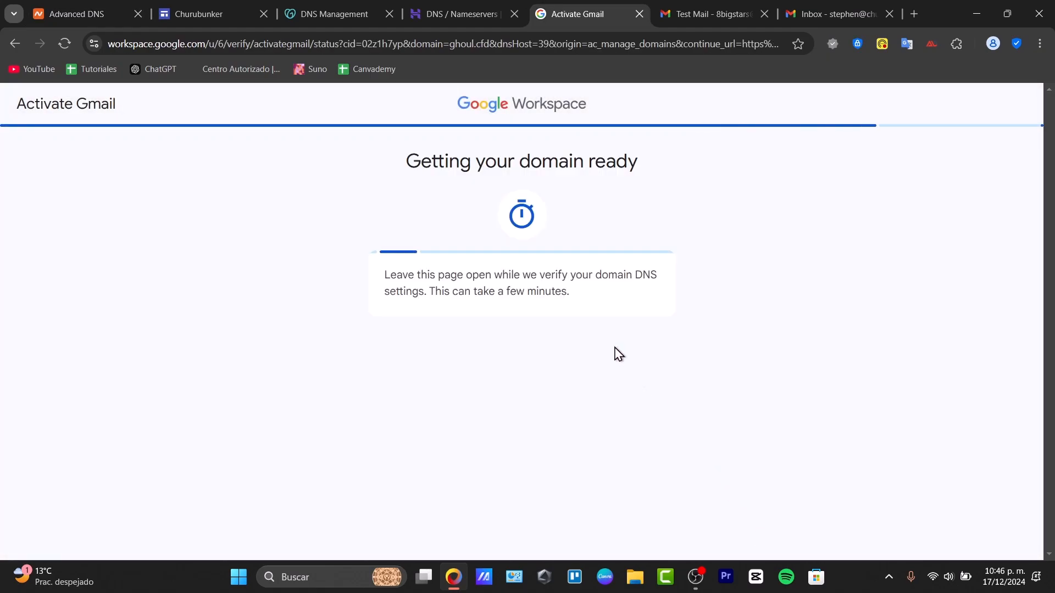
pyautogui.moveTo(603, 336)
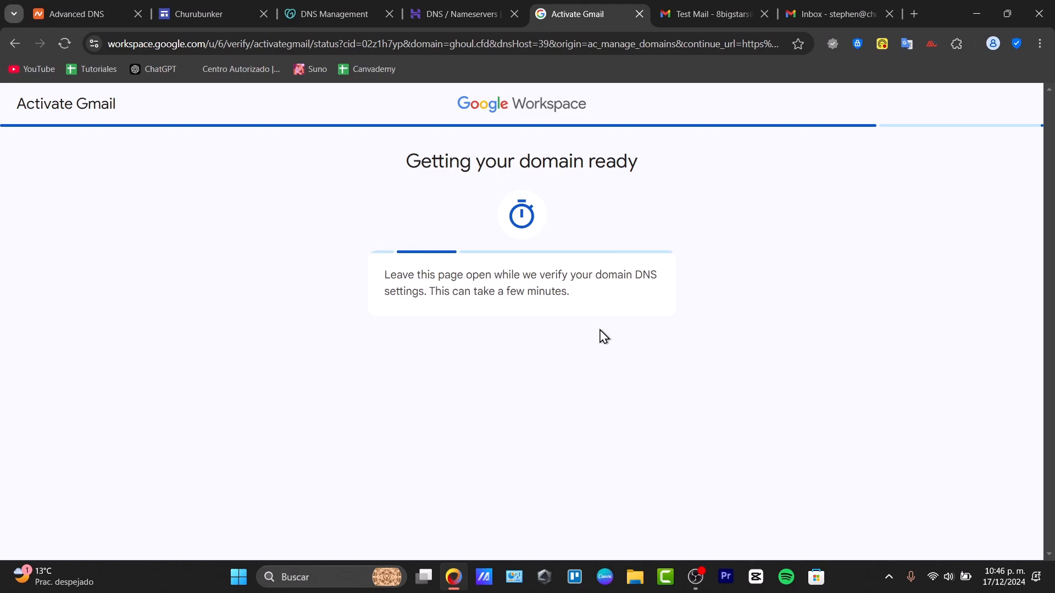
pyautogui.moveTo(560, 317)
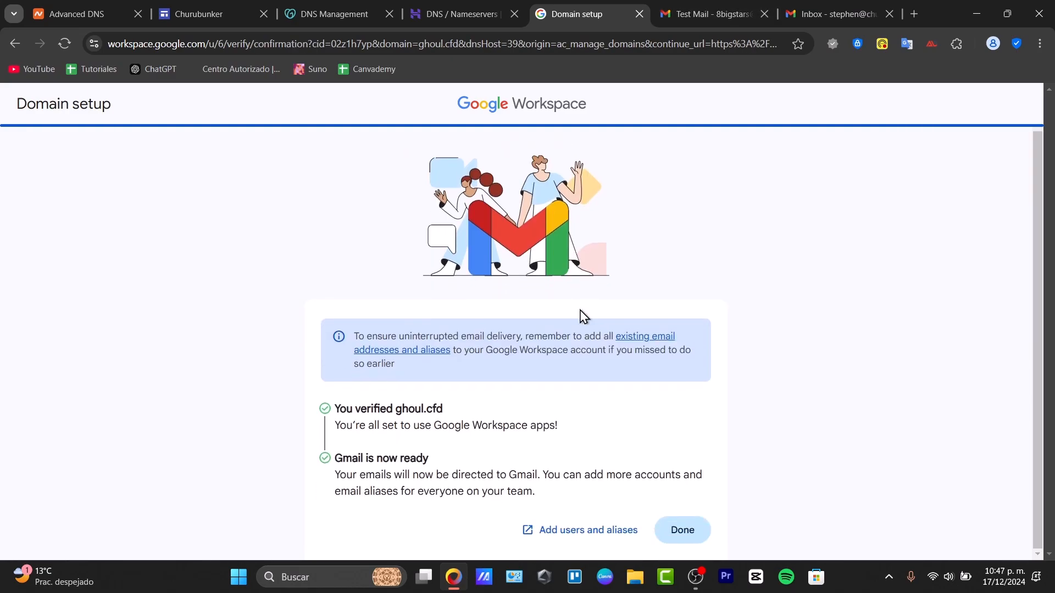
# Step: Confirm ghoul.cfd is listed as verified with Gmail activated, then go to the Gmail inbox
pyautogui.click(681, 530)
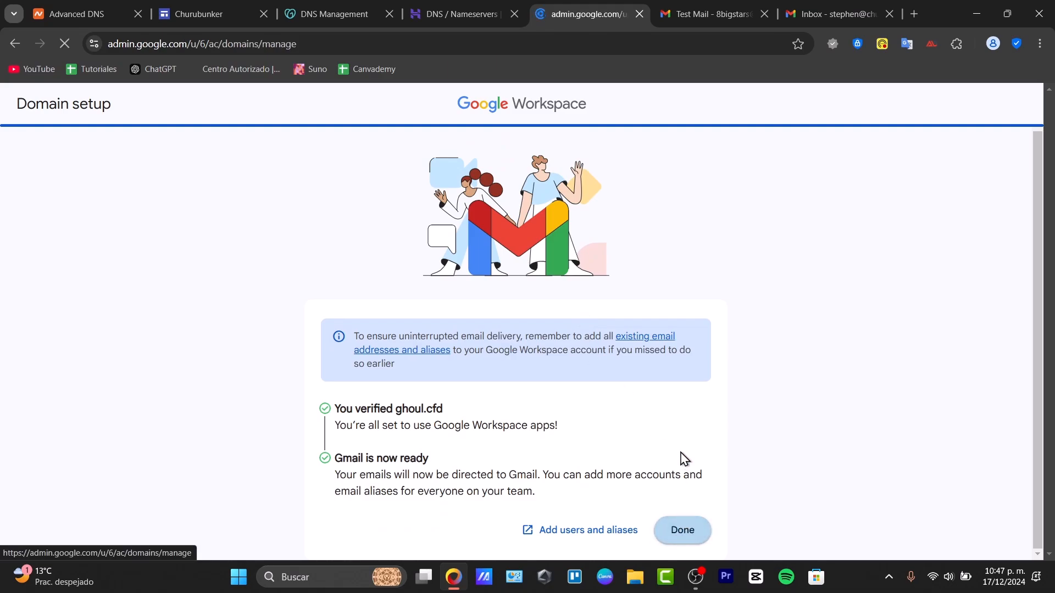
pyautogui.click(681, 530)
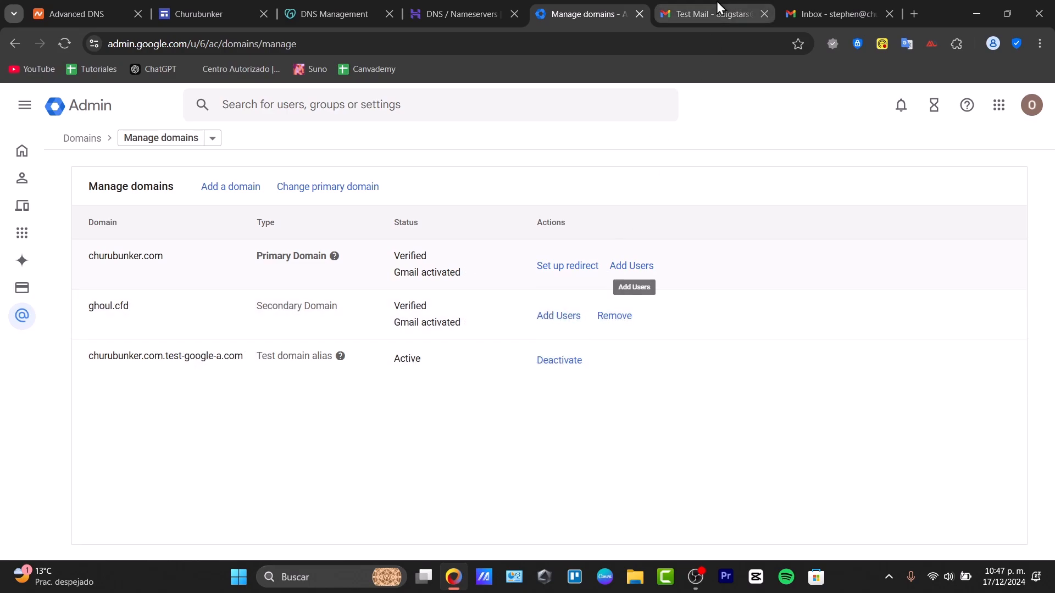
pyautogui.click(834, 13)
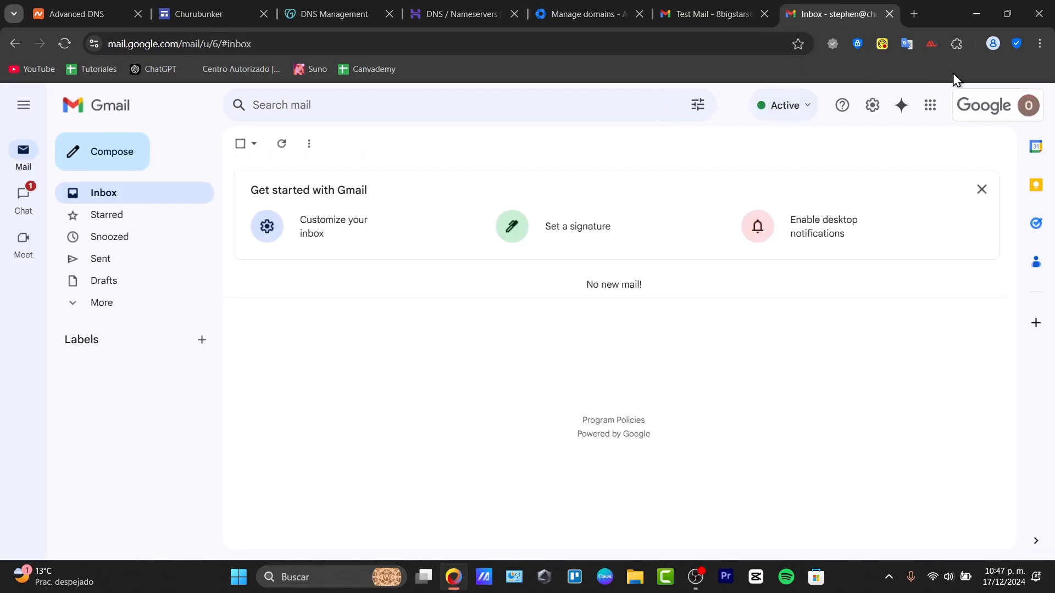
# Step: Send an email with subject TEST2 and body TEST to the suggested recipient, then view their mailbox
pyautogui.click(1027, 105)
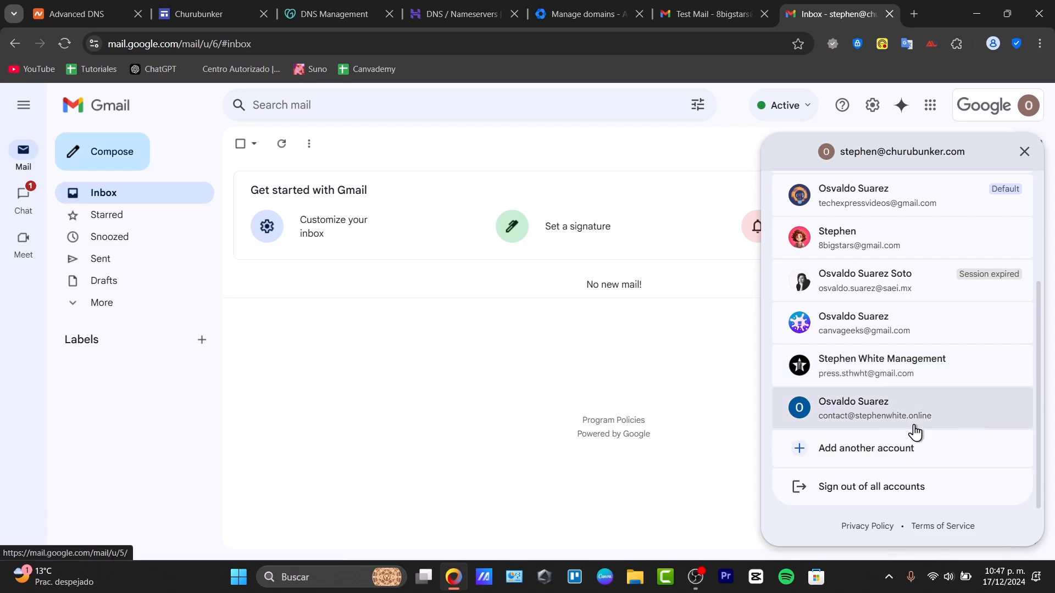
pyautogui.click(1024, 151)
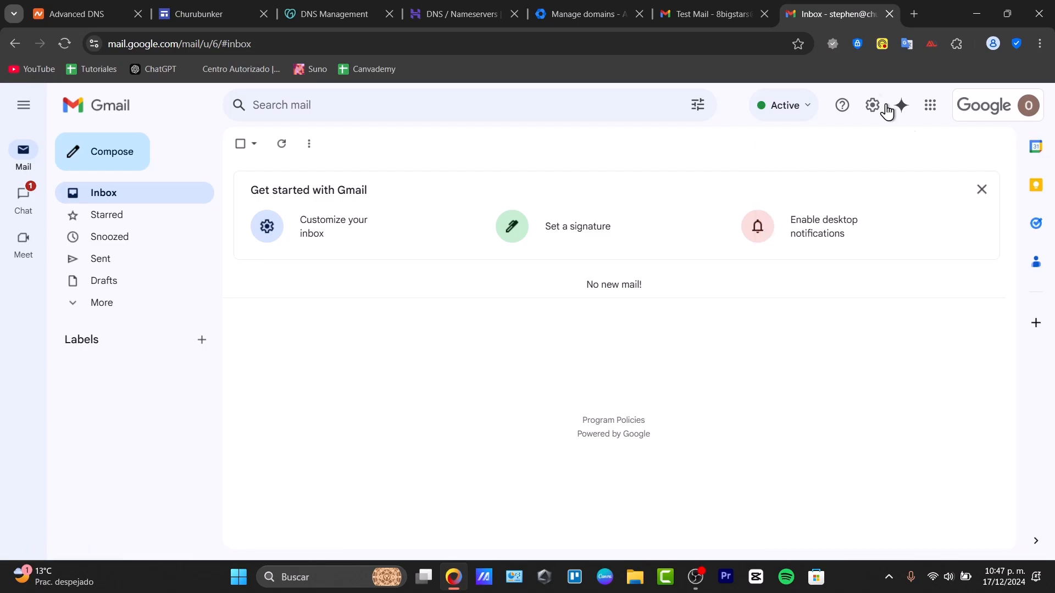
pyautogui.click(102, 152)
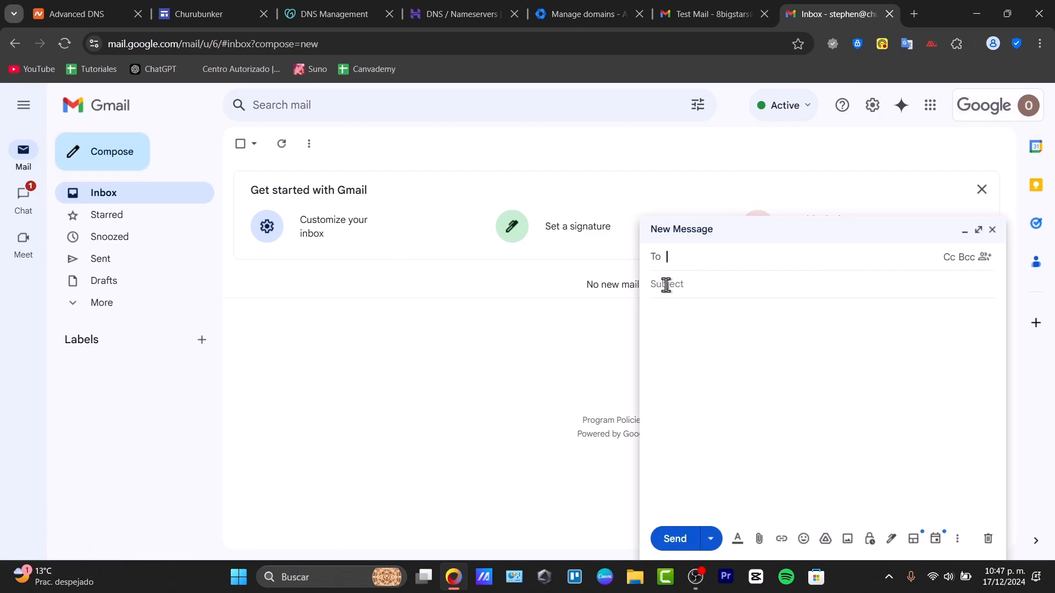
pyautogui.write('8')
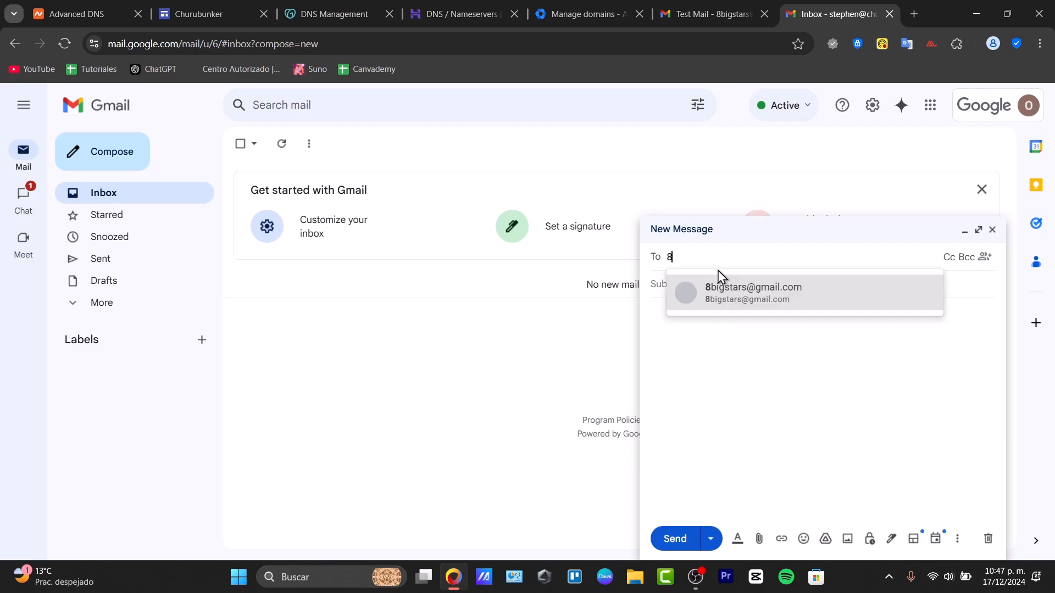
pyautogui.click(754, 293)
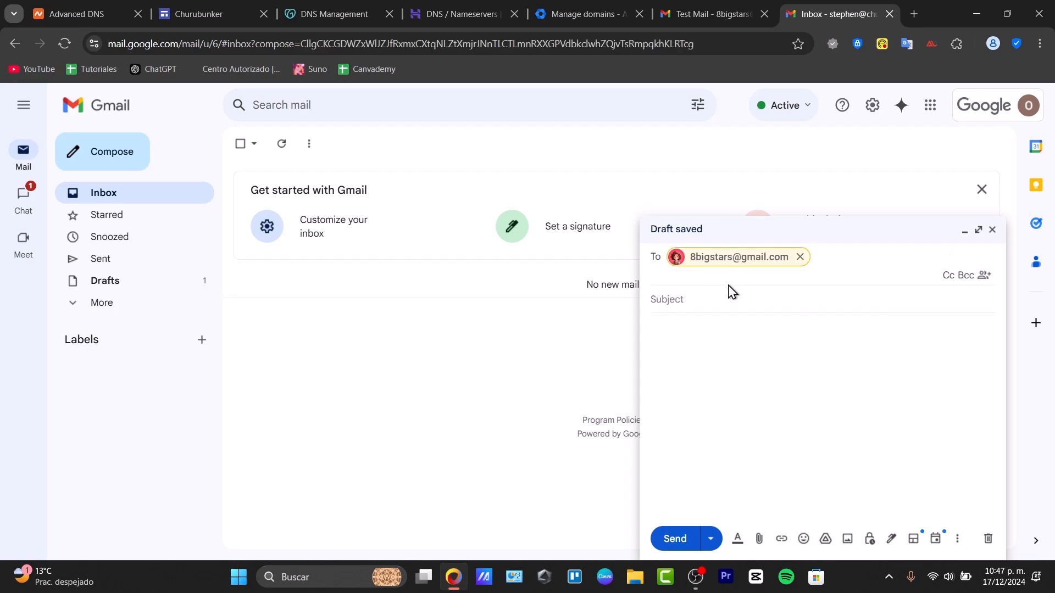
pyautogui.click(726, 283)
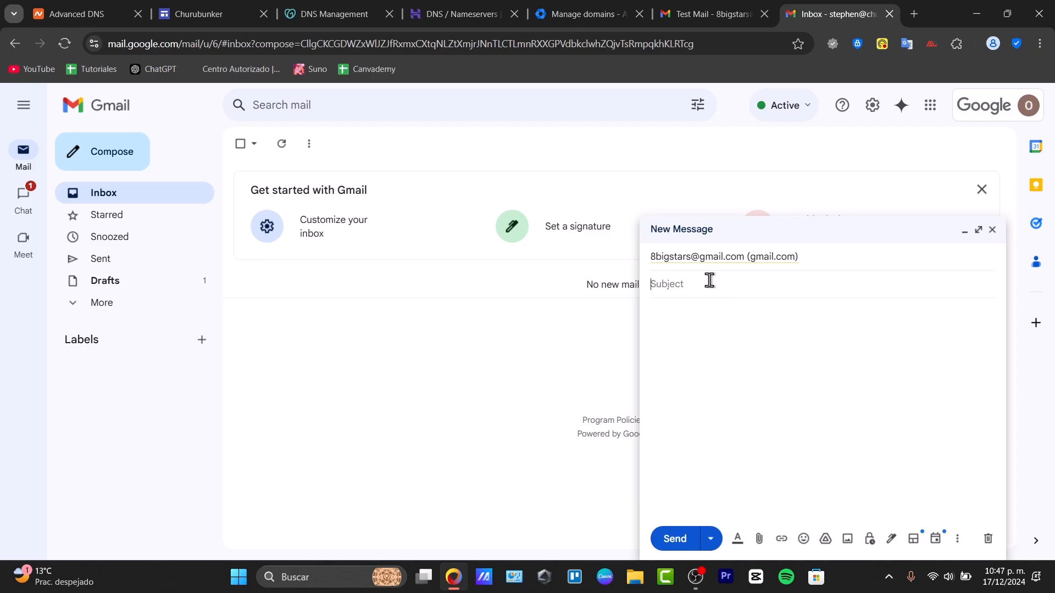
pyautogui.write('TEST2')
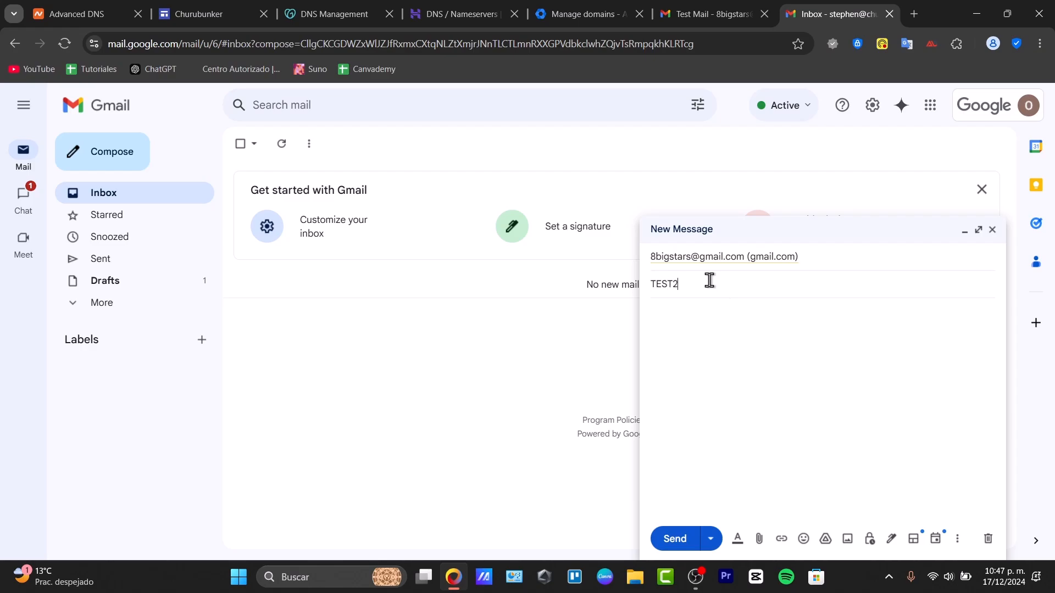
pyautogui.write('TEST')
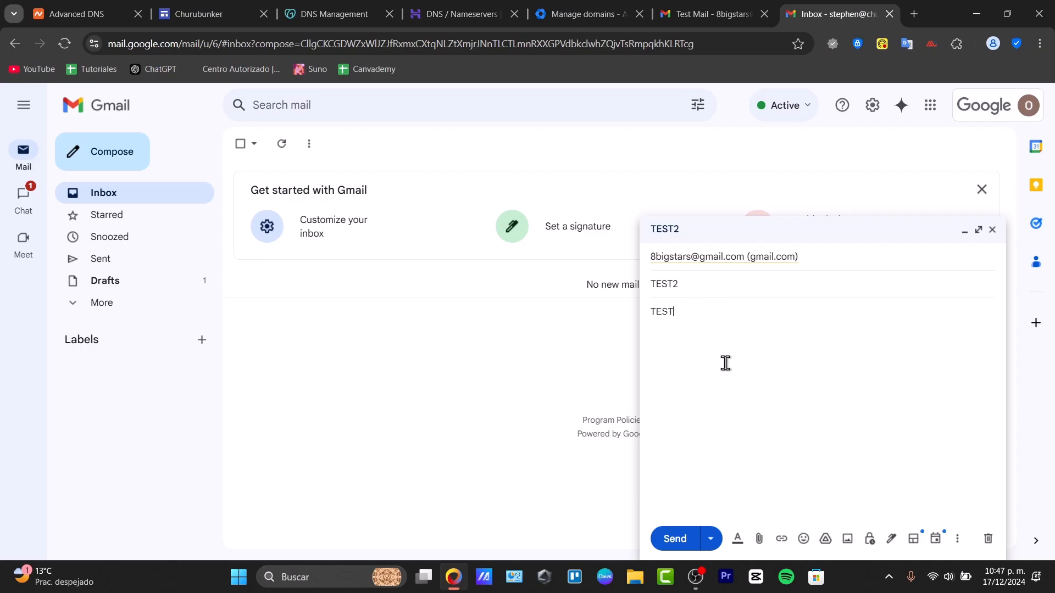
pyautogui.click(674, 539)
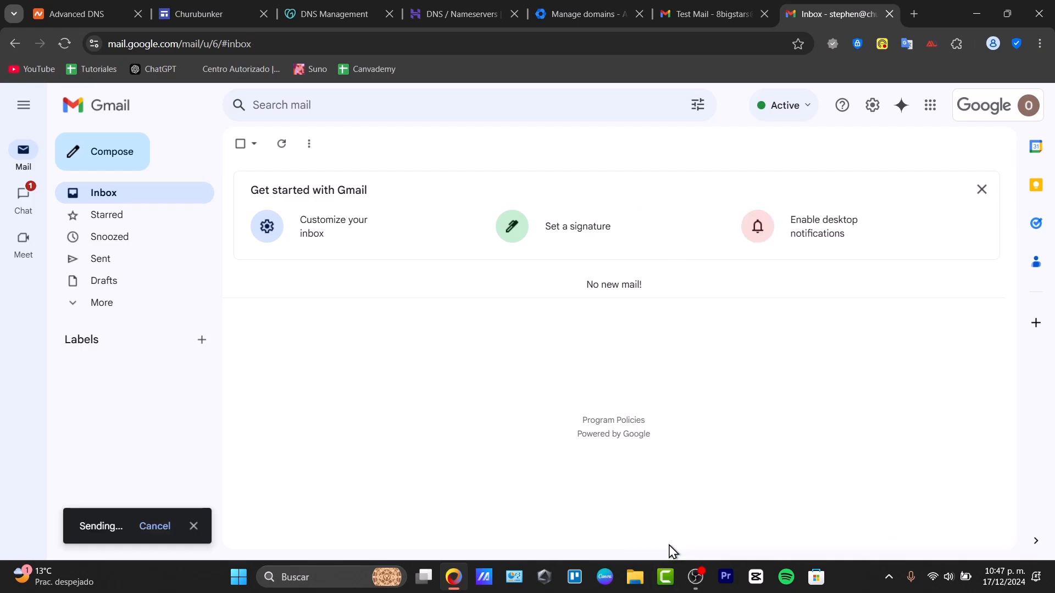
pyautogui.click(707, 13)
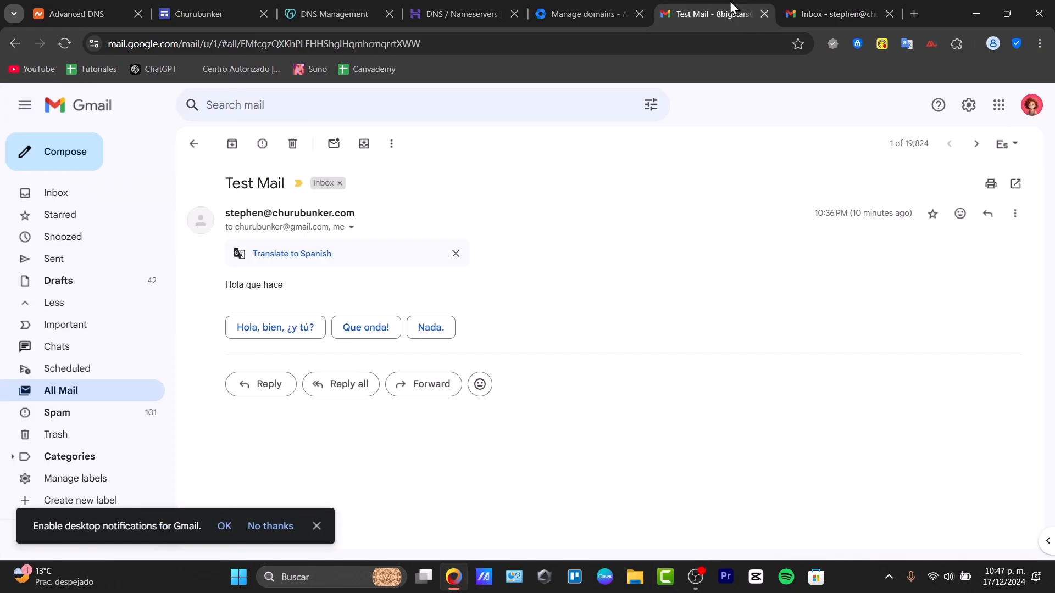
# Step: Open the receiving account's Inbox and close the Hostinger DNS tab
pyautogui.click(56, 193)
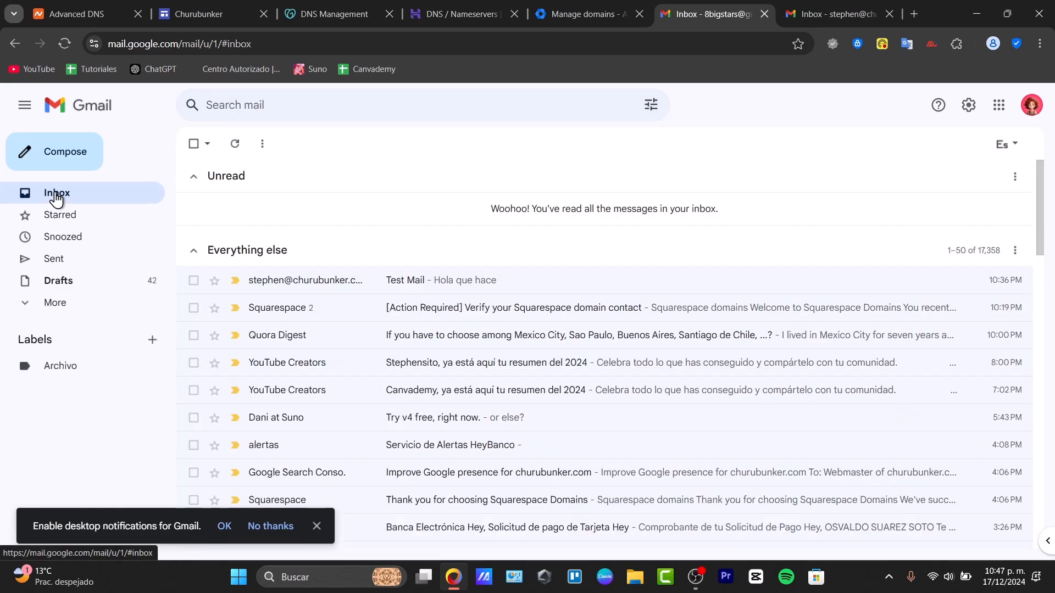
pyautogui.moveTo(116, 192)
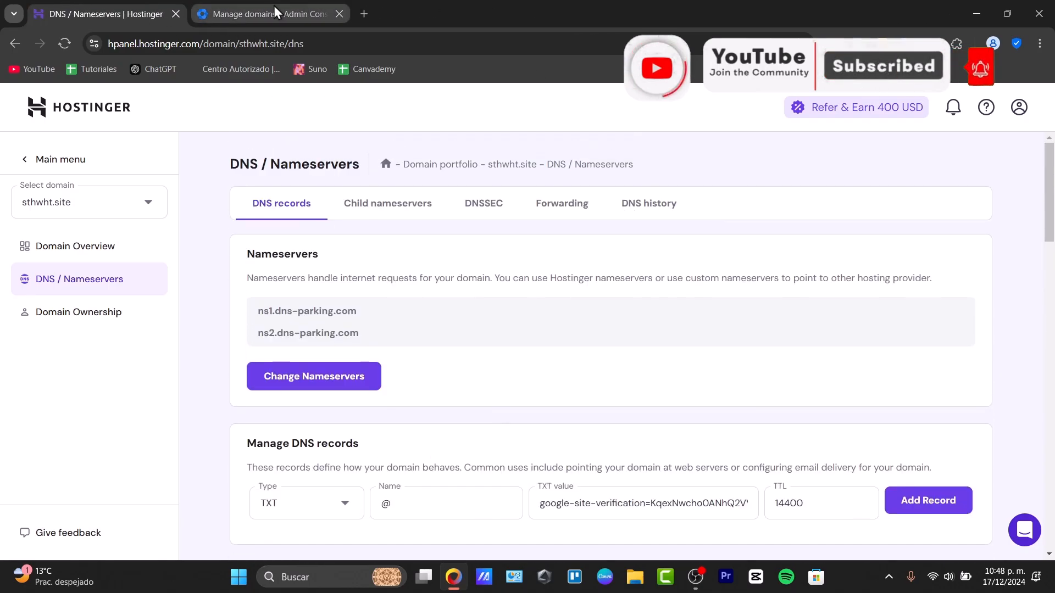
pyautogui.click(176, 13)
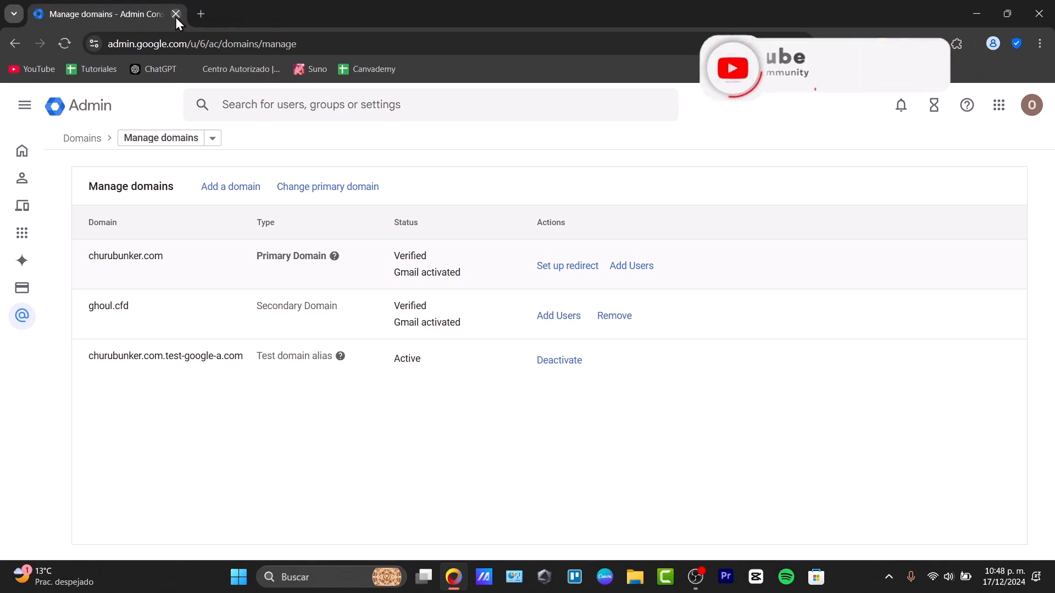